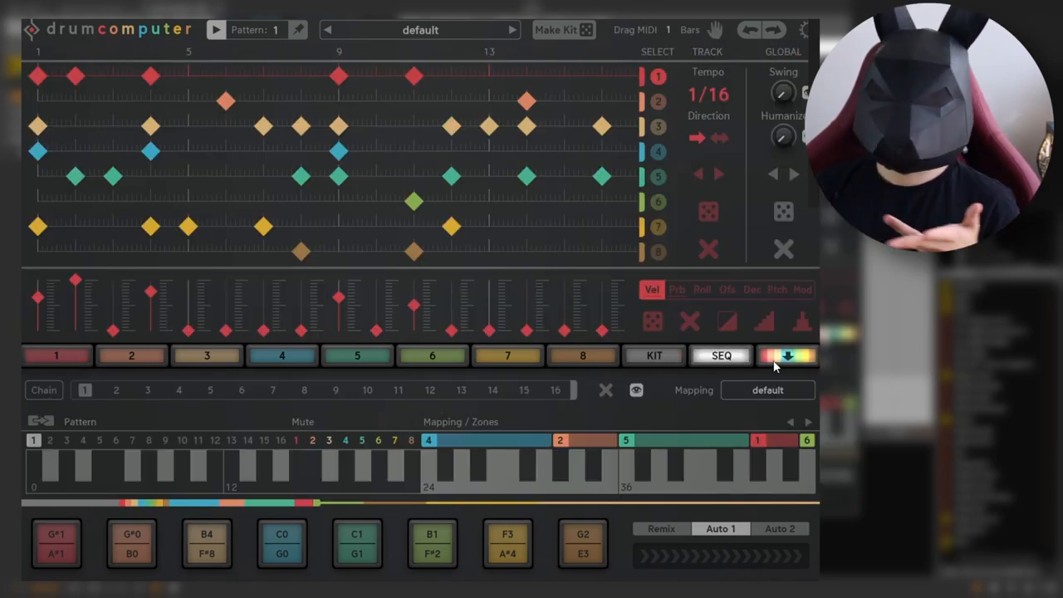
Switch from the SEQ pattern view to the KIT sound editor with synth layers and mixer
{"action": "left_click", "coordinate": [784, 356]}
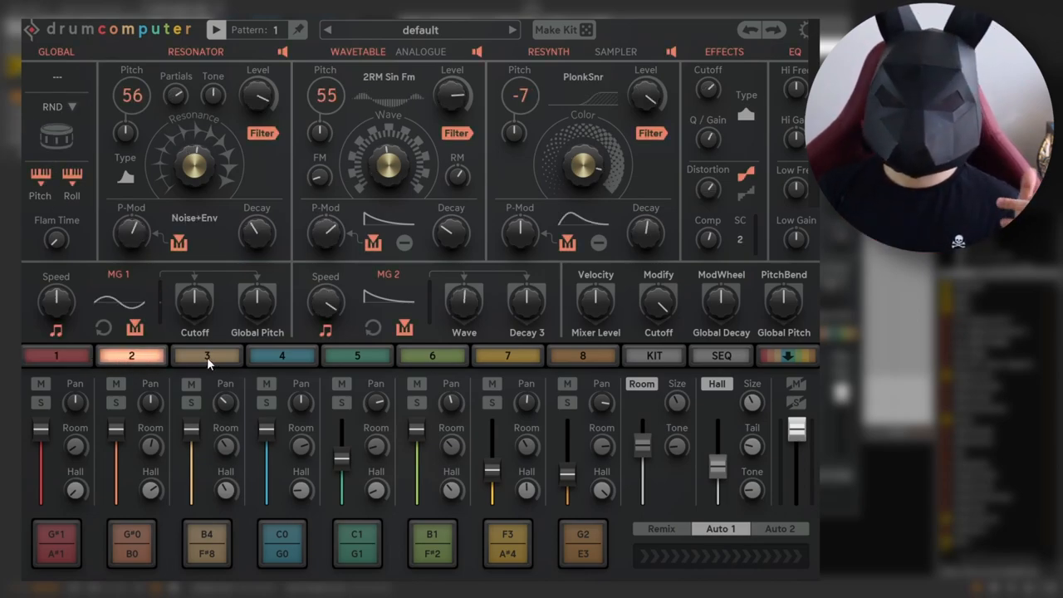
Browse track sounds via the track tabs, landing on track 1's kick and then track 6
{"action": "left_click", "coordinate": [508, 356]}
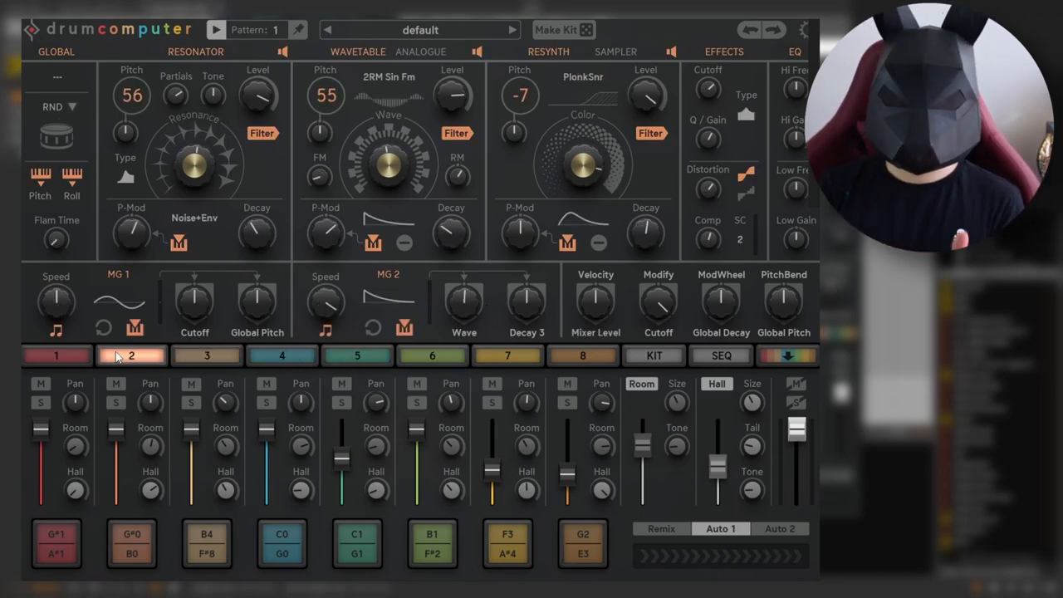
{"action": "left_click", "coordinate": [56, 356]}
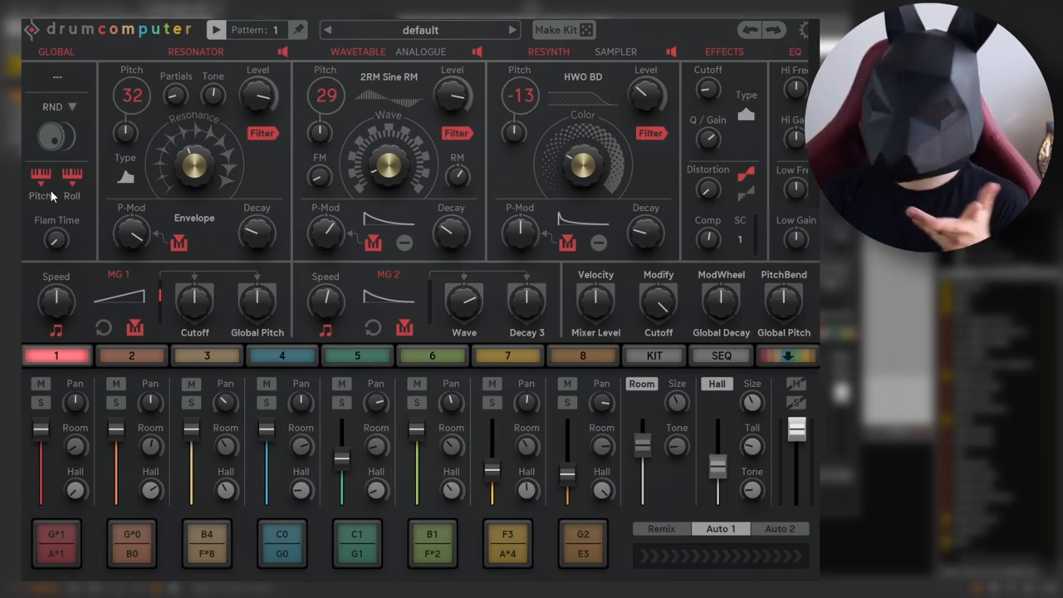
{"action": "mouse_move", "coordinate": [140, 161]}
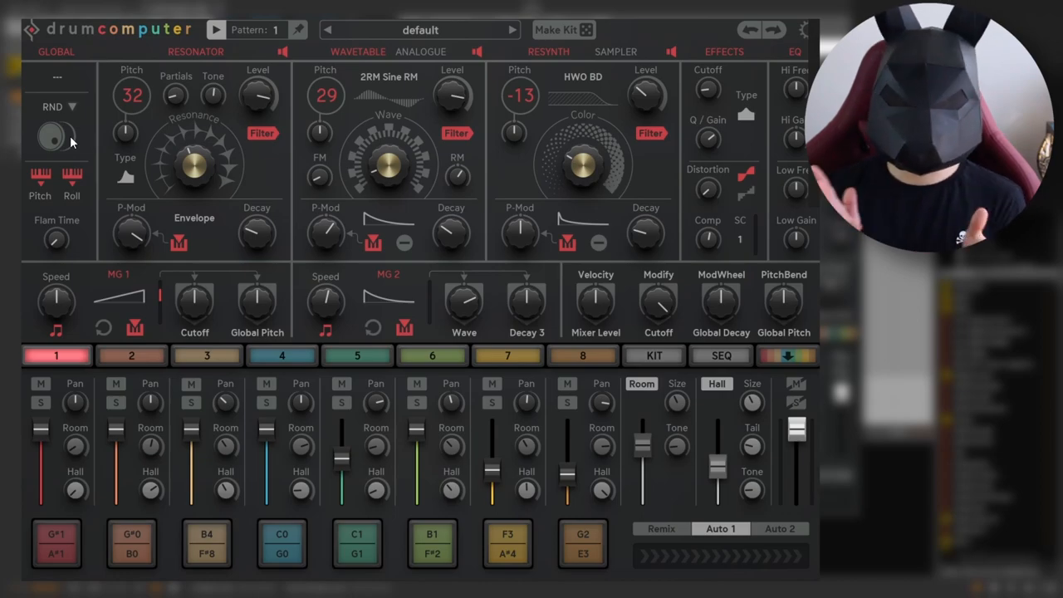
{"action": "mouse_move", "coordinate": [99, 141]}
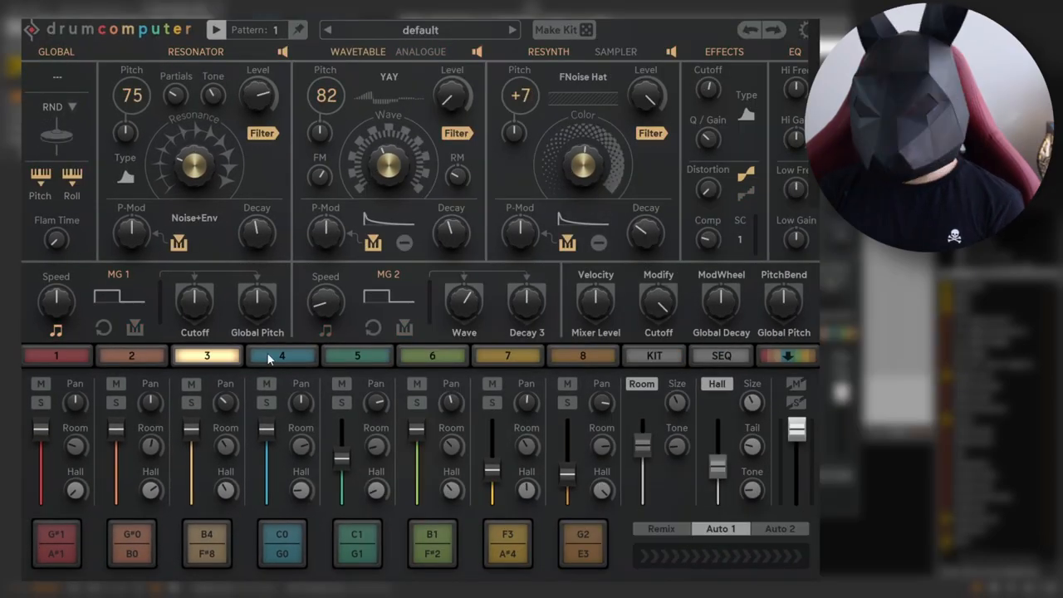
{"action": "left_click", "coordinate": [432, 356]}
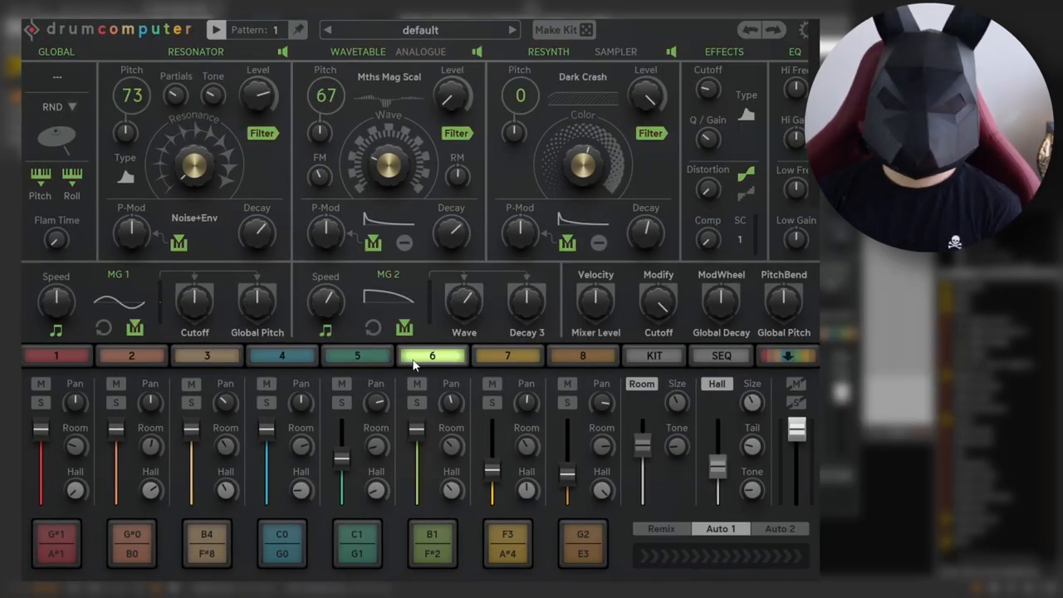
{"action": "left_click", "coordinate": [509, 355]}
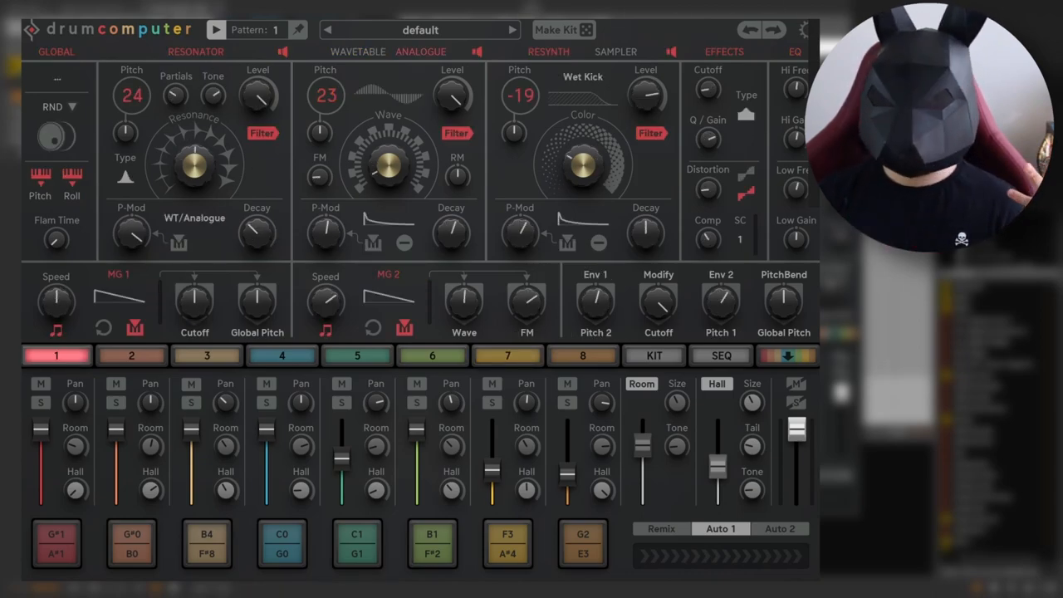
{"action": "mouse_move", "coordinate": [352, 186]}
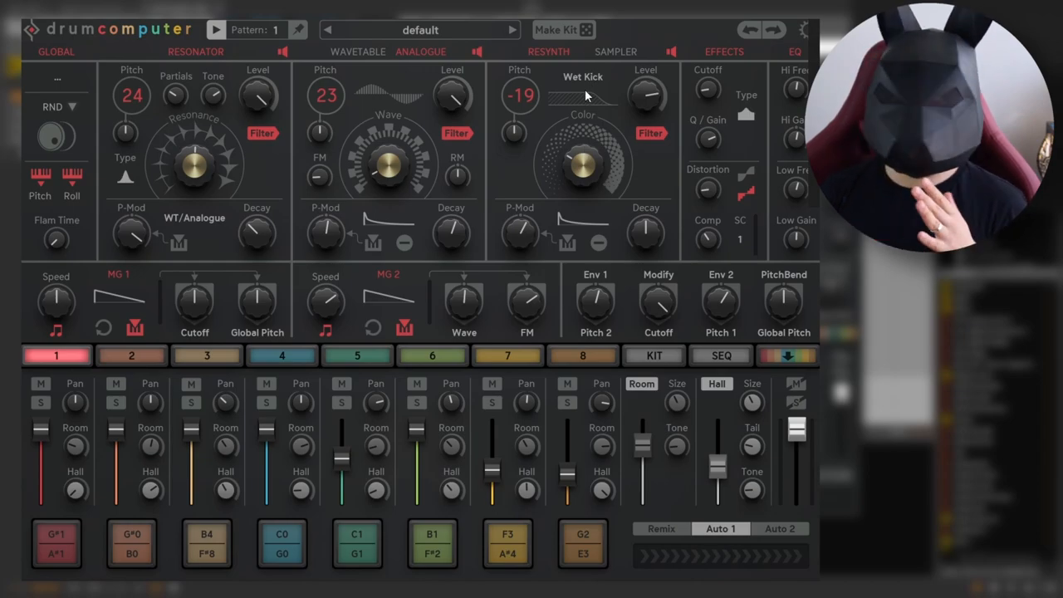
{"action": "mouse_move", "coordinate": [625, 100]}
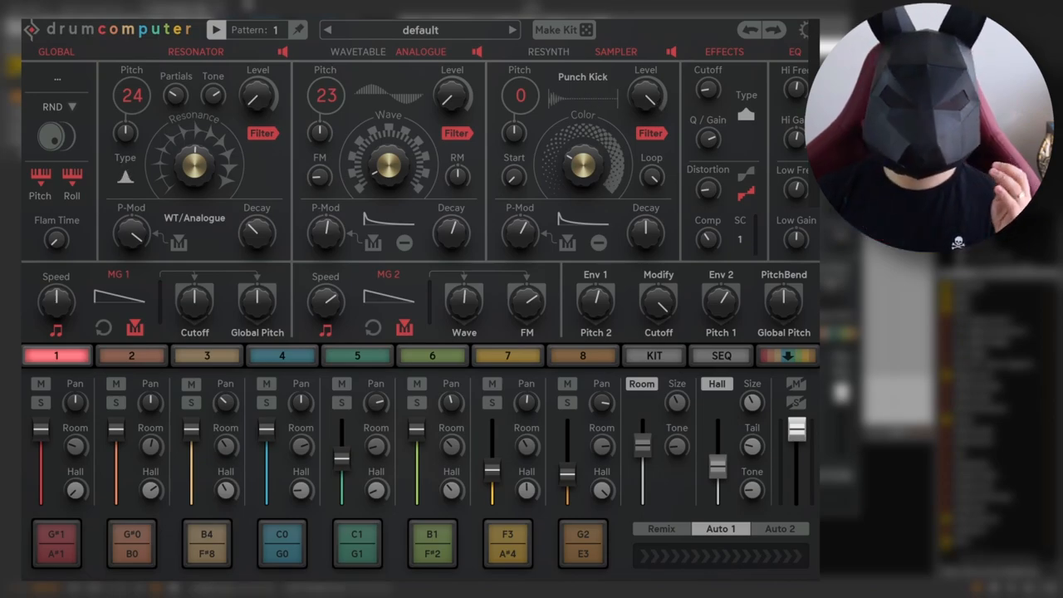
Load the SB Init kit from the kit browser
{"action": "left_click", "coordinate": [420, 30]}
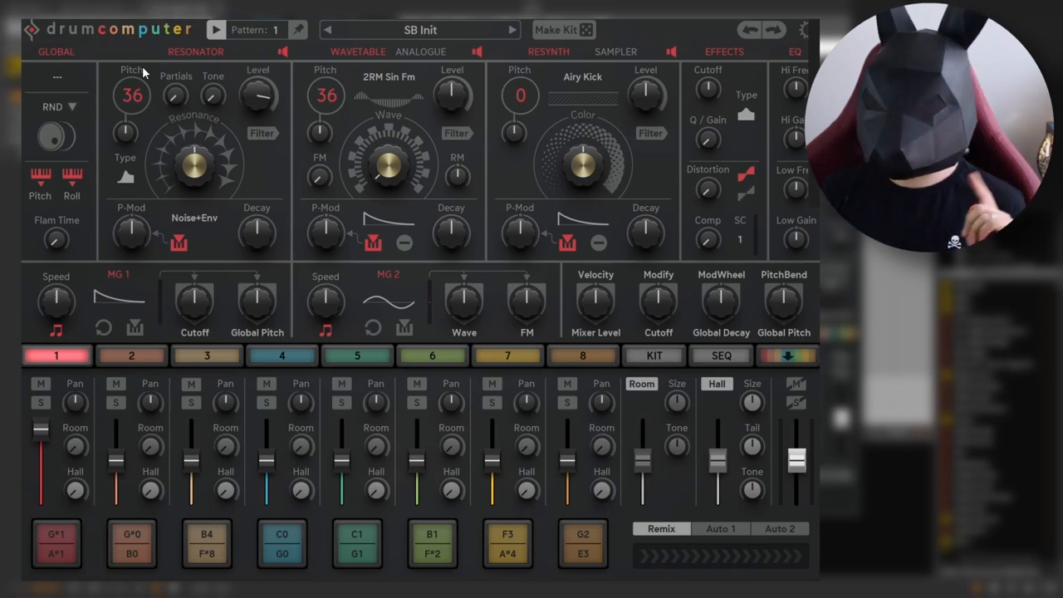
{"action": "mouse_move", "coordinate": [515, 228]}
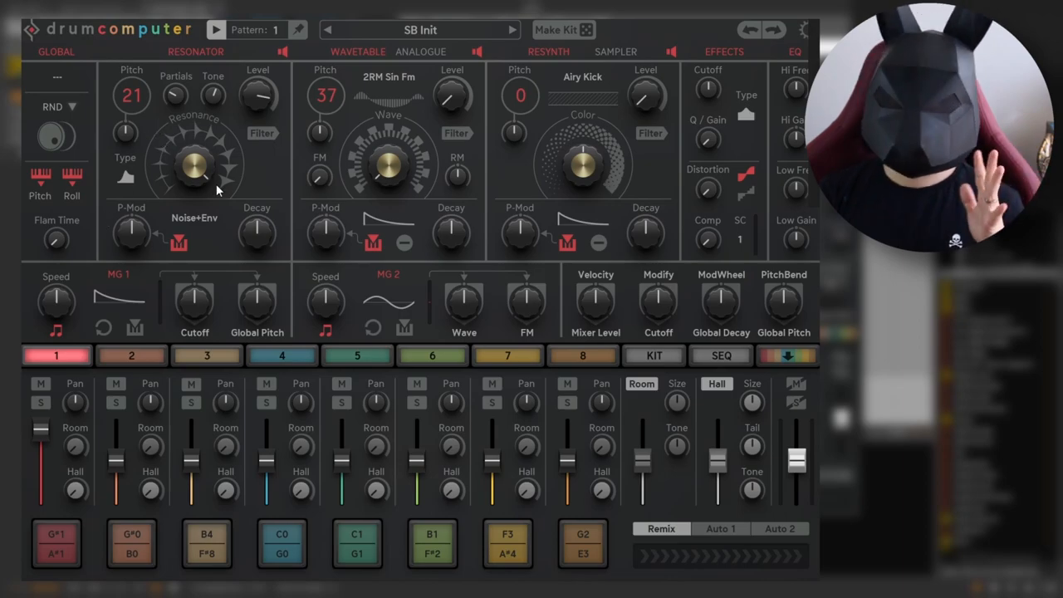
Raise track 1's Resonator layer pitch to 44 while auditioning pad 1
{"action": "left_click", "coordinate": [195, 218]}
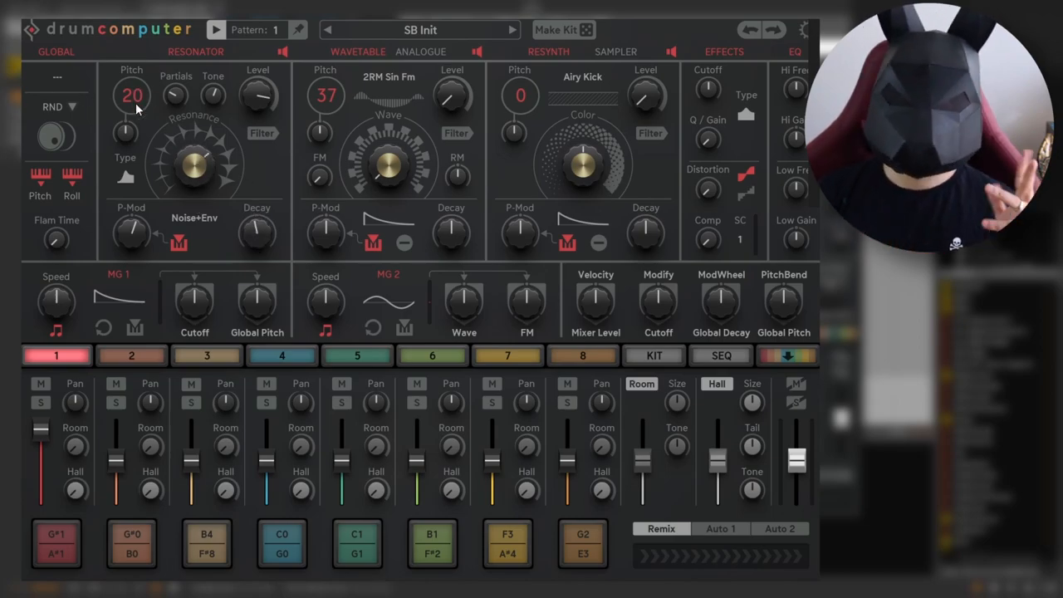
{"action": "left_click_drag", "start_coordinate": [133, 95], "coordinate": [136, 80]}
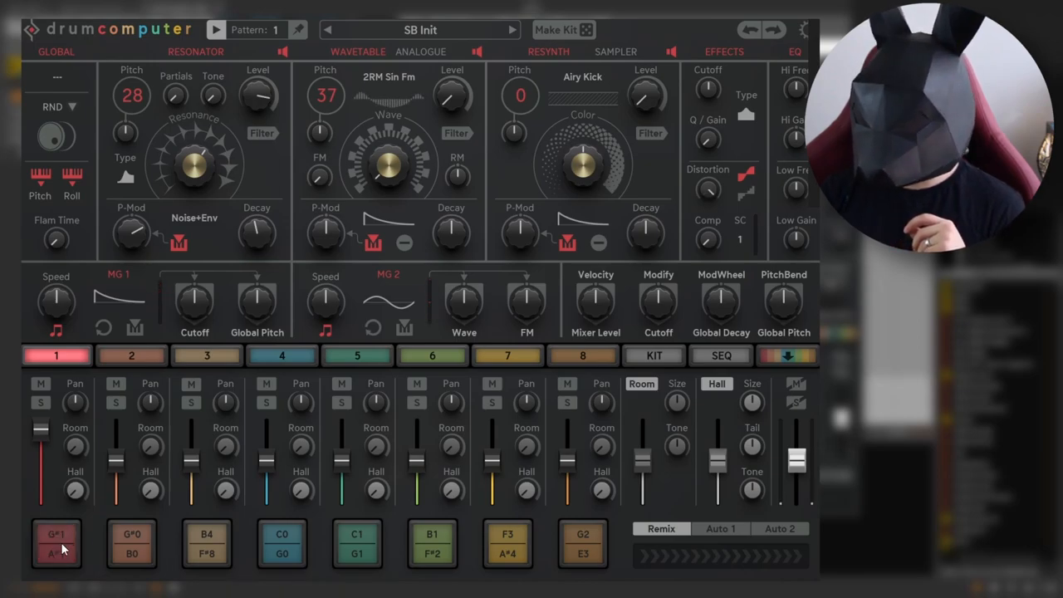
{"action": "mouse_move", "coordinate": [133, 110]}
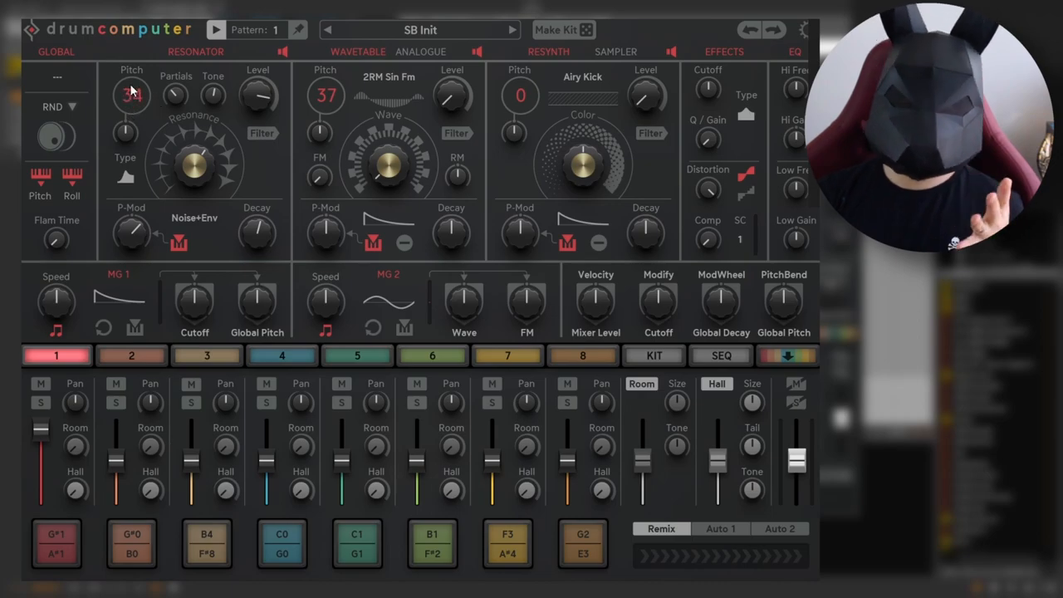
{"action": "left_click_drag", "start_coordinate": [131, 95], "coordinate": [132, 79]}
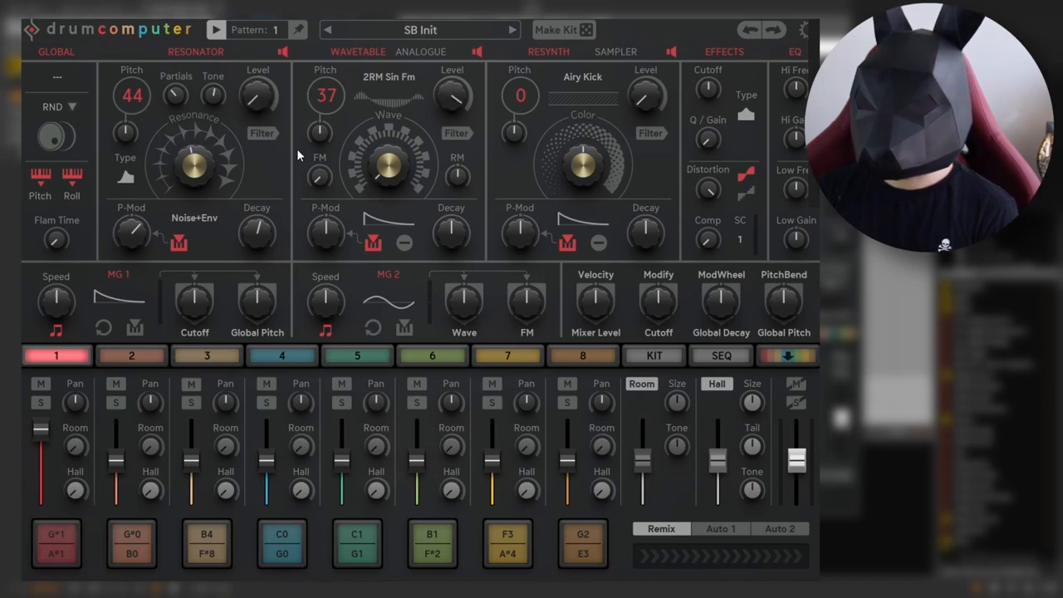
{"action": "mouse_move", "coordinate": [372, 80]}
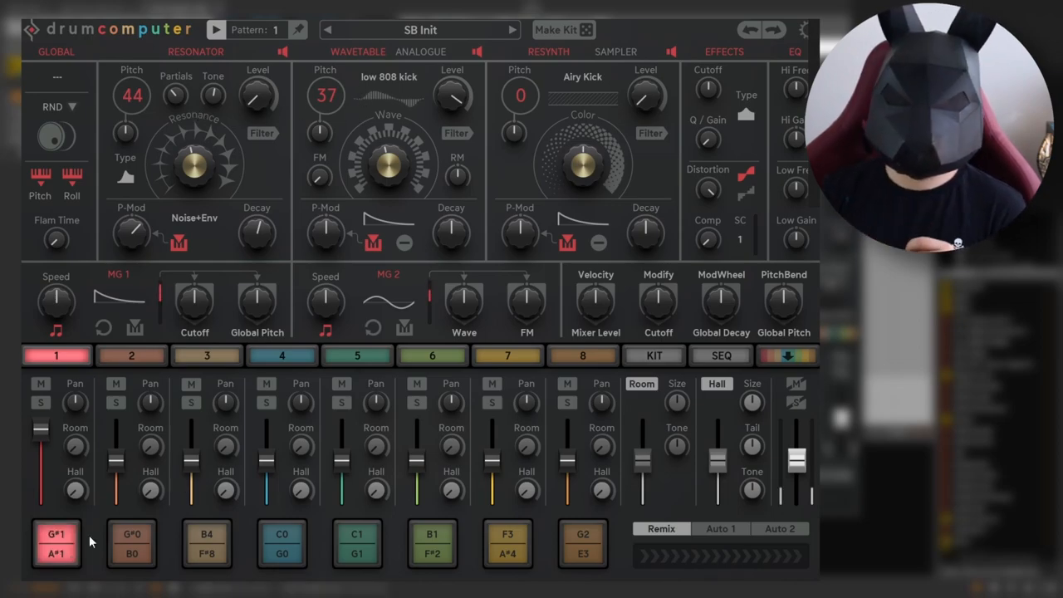
Retune track 1's Wavetable layer pitch up and down, settling on 20
{"action": "left_click_drag", "start_coordinate": [326, 94], "coordinate": [325, 113]}
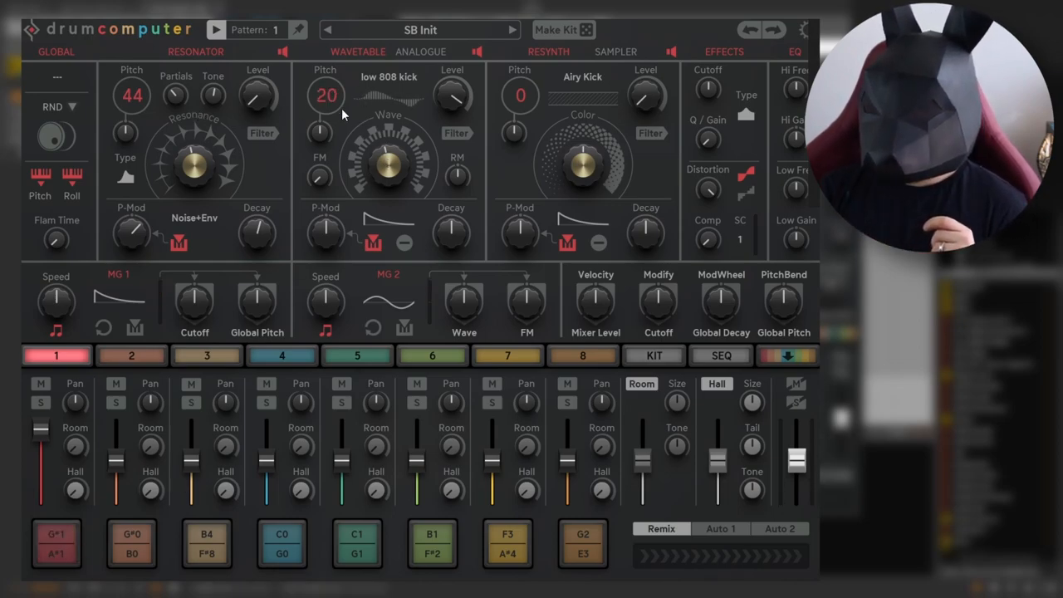
{"action": "left_click_drag", "start_coordinate": [326, 113], "coordinate": [328, 99]}
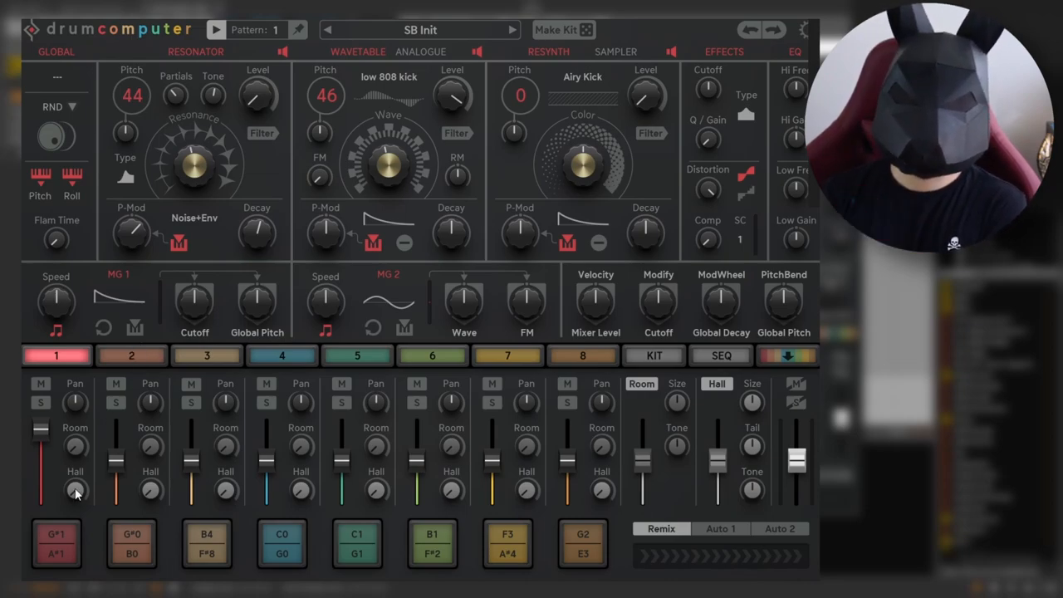
{"action": "left_click_drag", "start_coordinate": [326, 108], "coordinate": [326, 74]}
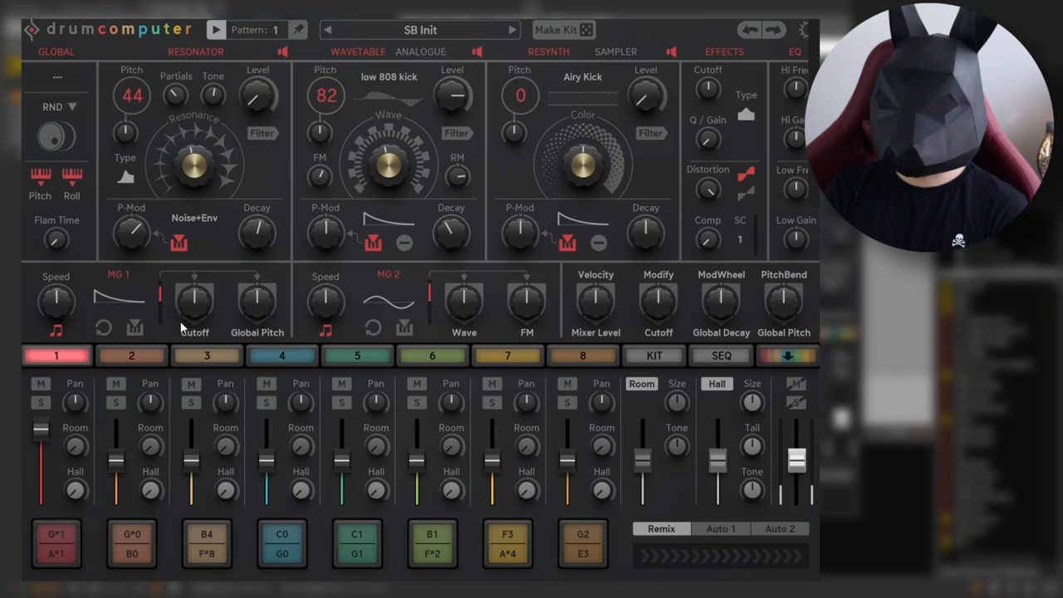
{"action": "left_click_drag", "start_coordinate": [326, 94], "coordinate": [325, 149]}
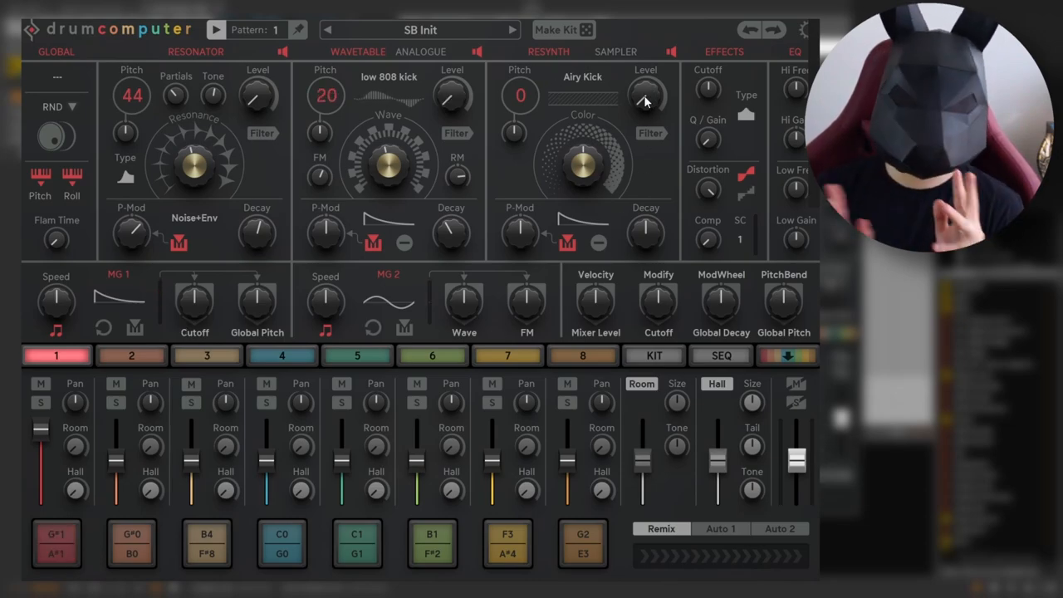
Import the JC BD kick sample into track 1's third Resynth layer
{"action": "left_click", "coordinate": [581, 76]}
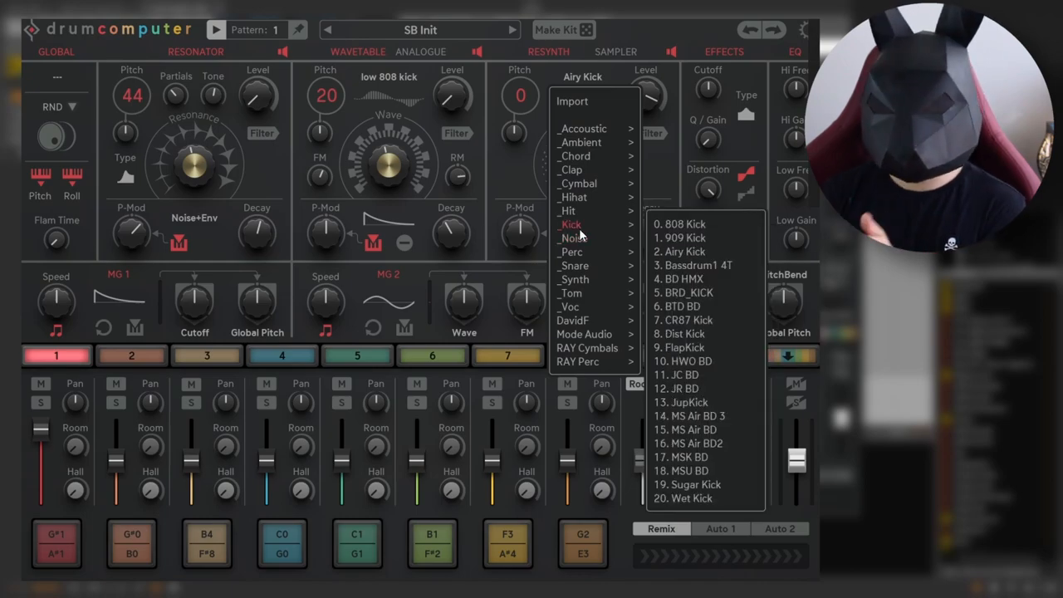
{"action": "left_click", "coordinate": [683, 376]}
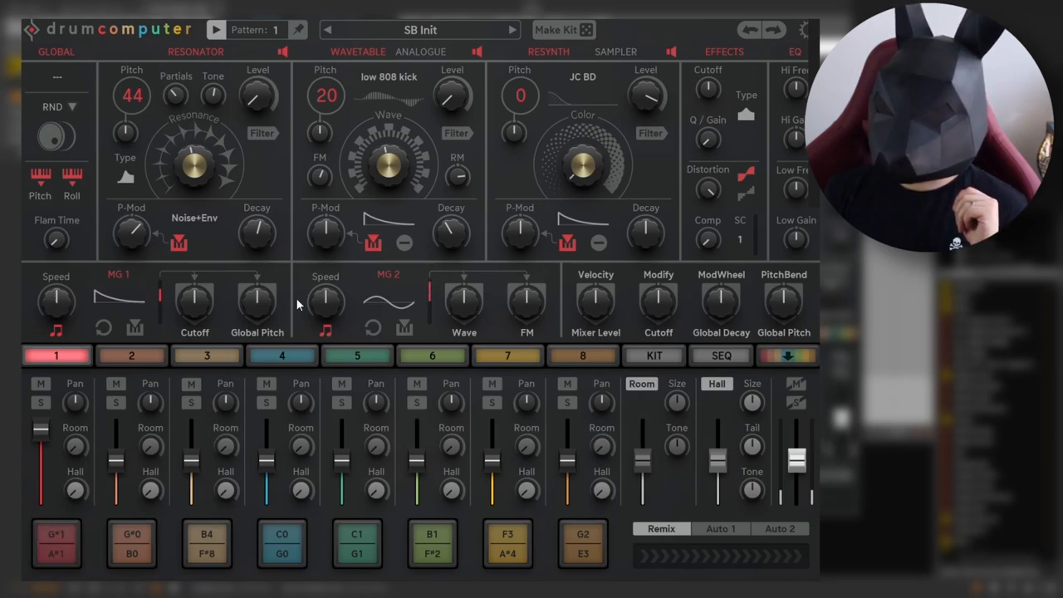
{"action": "left_click_drag", "start_coordinate": [646, 232], "coordinate": [646, 225]}
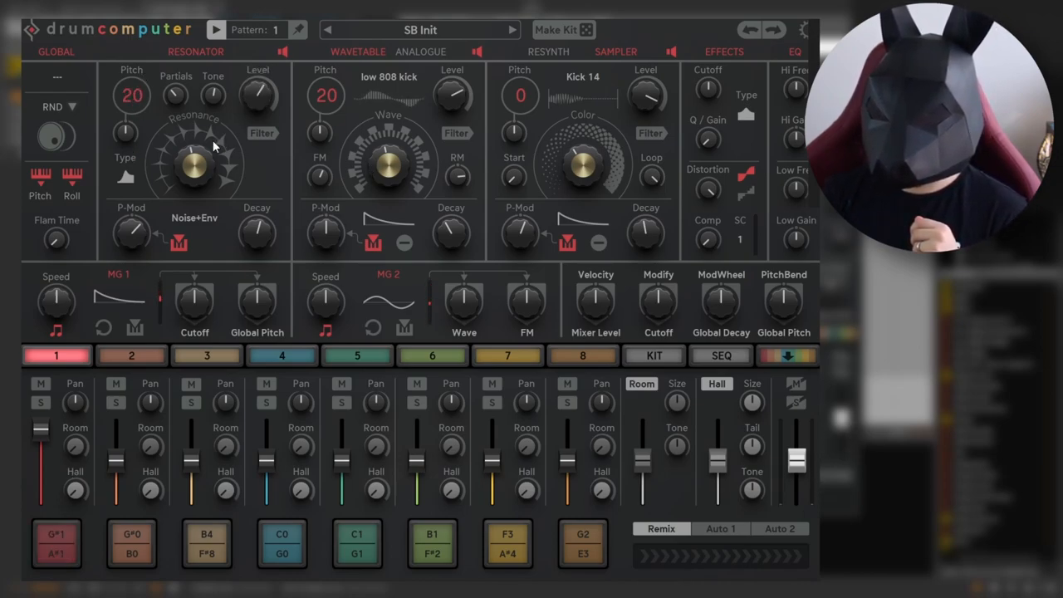
Adjust the resonator tone and set the layer pitches to 35, -17 and 29
{"action": "left_click_drag", "start_coordinate": [196, 174], "coordinate": [203, 157]}
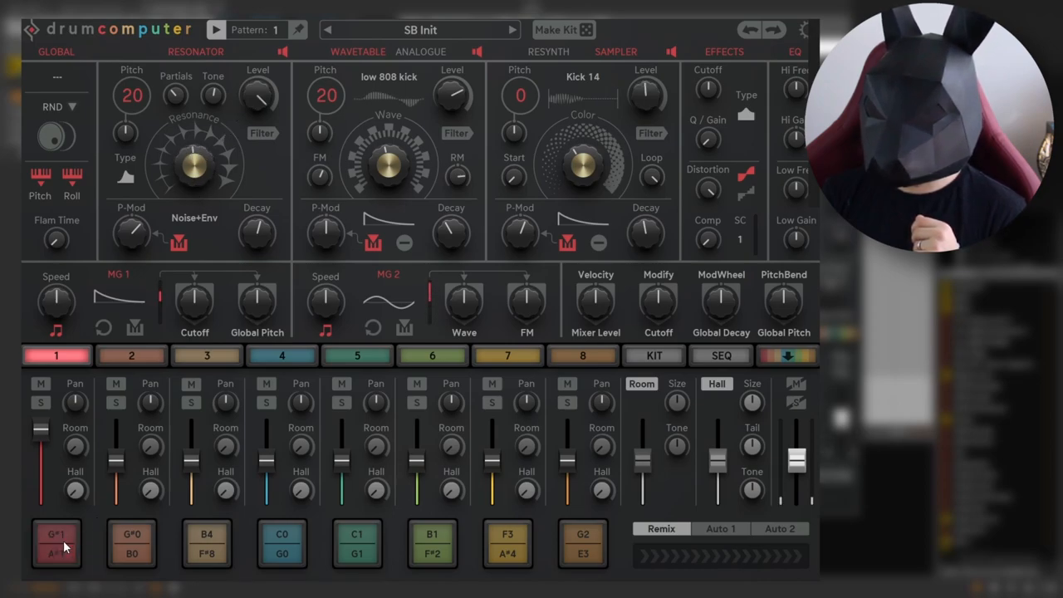
{"action": "left_click_drag", "start_coordinate": [129, 95], "coordinate": [129, 69]}
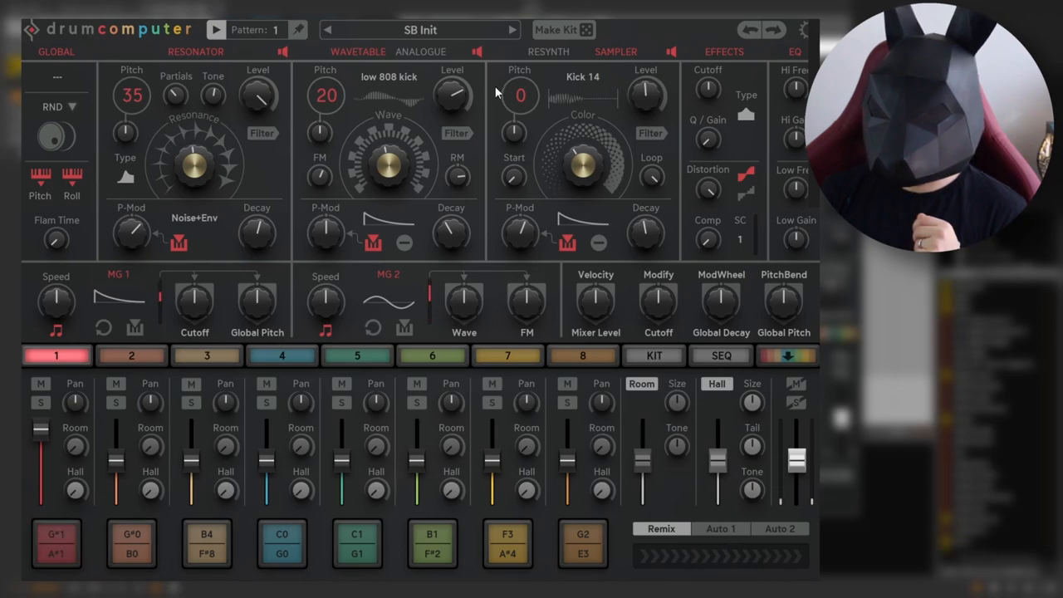
{"action": "left_click_drag", "start_coordinate": [521, 95], "coordinate": [522, 113]}
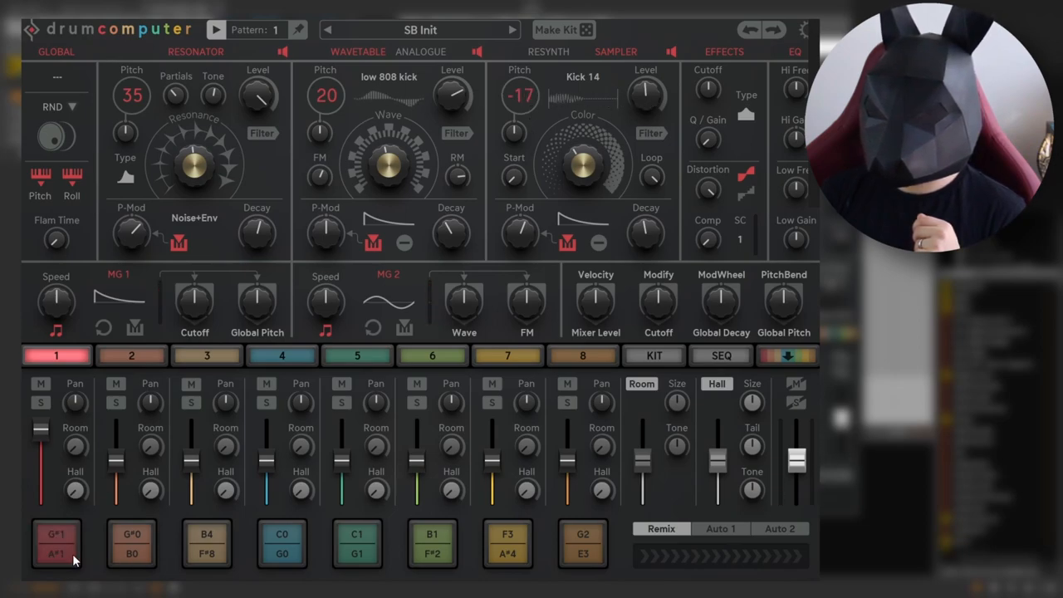
{"action": "left_click_drag", "start_coordinate": [326, 94], "coordinate": [326, 83]}
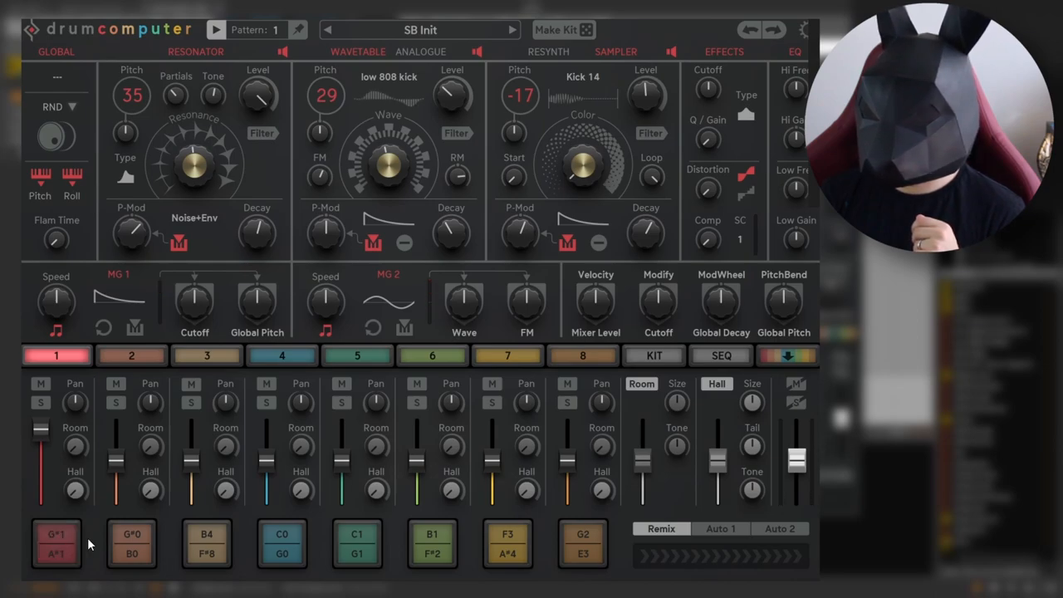
{"action": "mouse_move", "coordinate": [113, 232]}
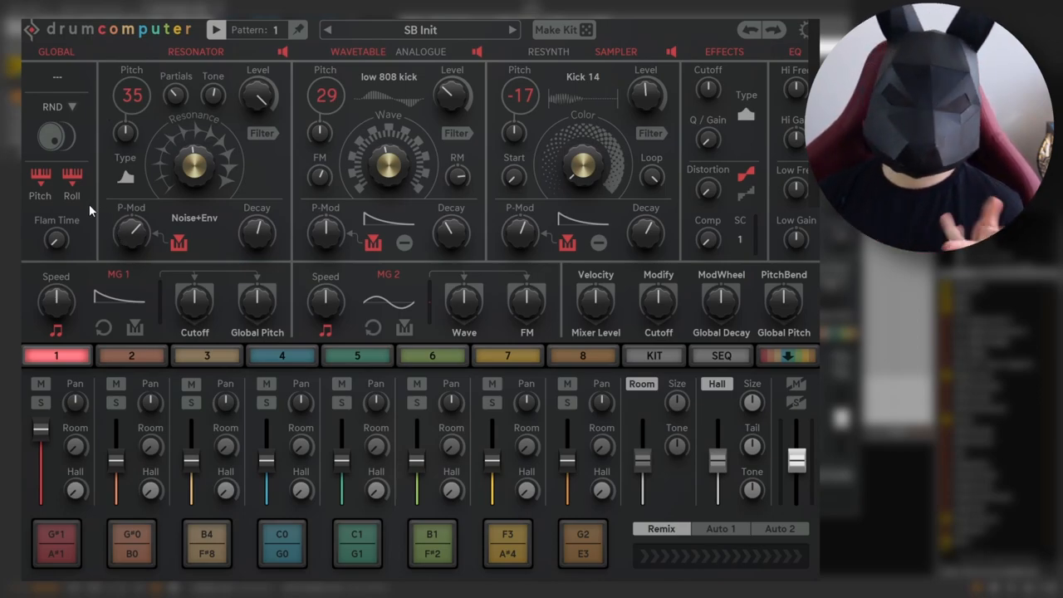
{"action": "mouse_move", "coordinate": [110, 331]}
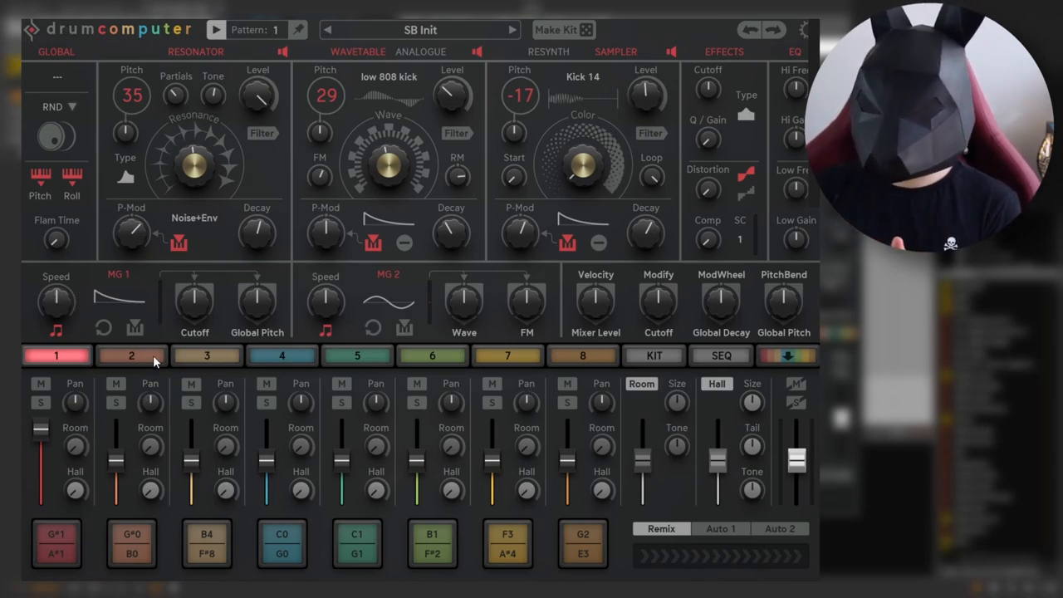
{"action": "mouse_move", "coordinate": [196, 302]}
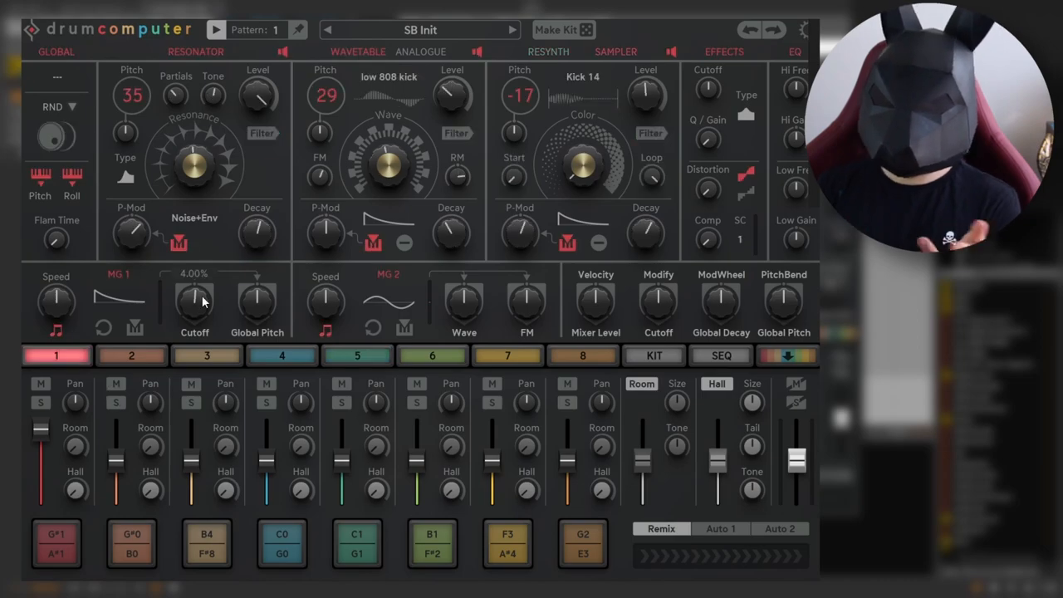
Adjust the first modulator's amount on the filter cutoff for track 1
{"action": "left_click_drag", "start_coordinate": [194, 302], "coordinate": [194, 282]}
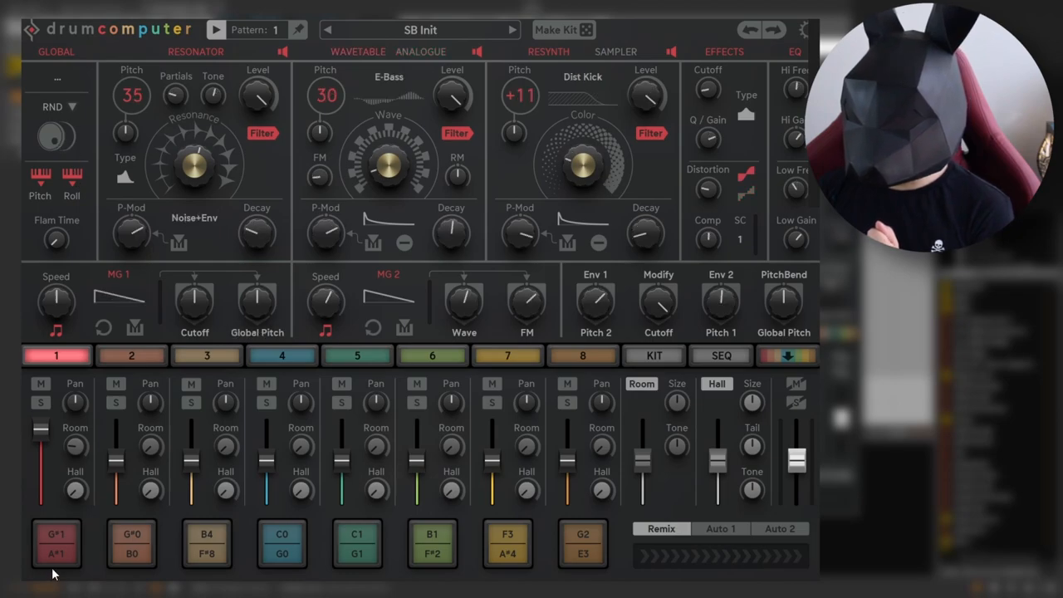
Play pad 1, then browse tracks 4, 5 and 2 and open track 5's GCV Major027 sound
{"action": "left_click", "coordinate": [56, 545]}
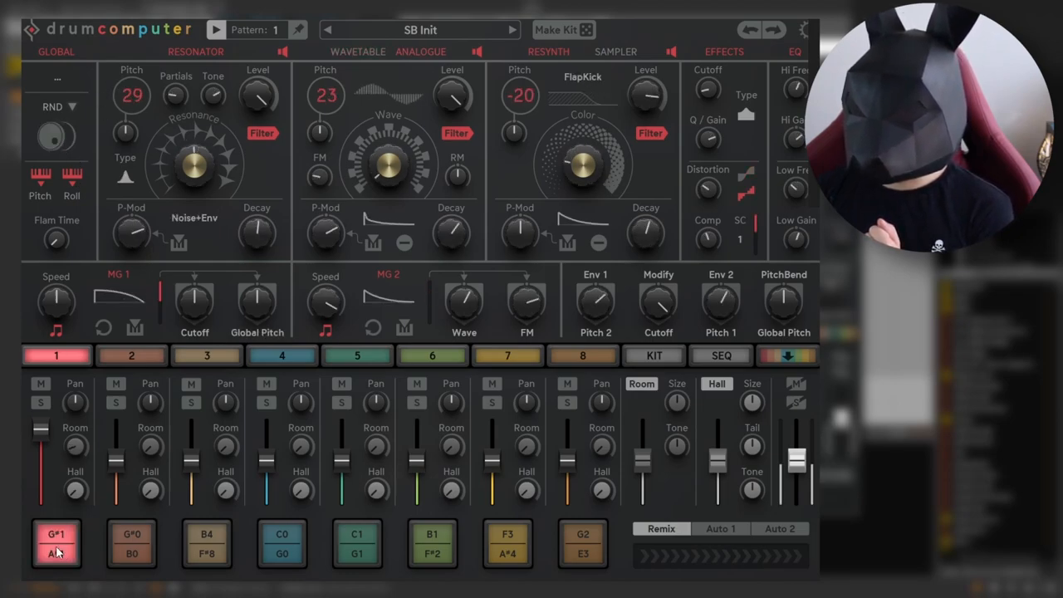
{"action": "left_click", "coordinate": [282, 355]}
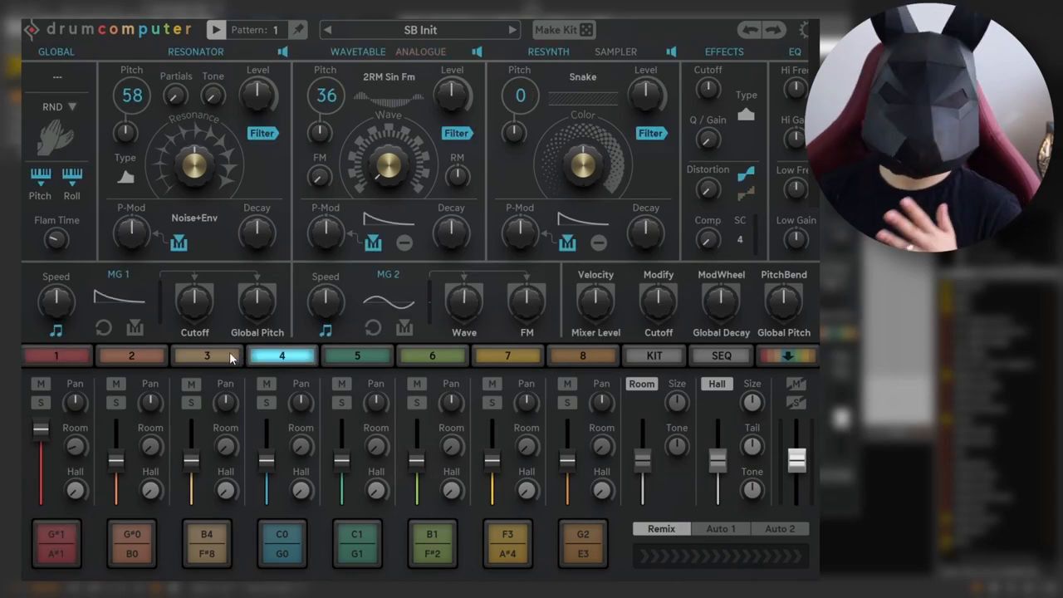
{"action": "left_click", "coordinate": [357, 355]}
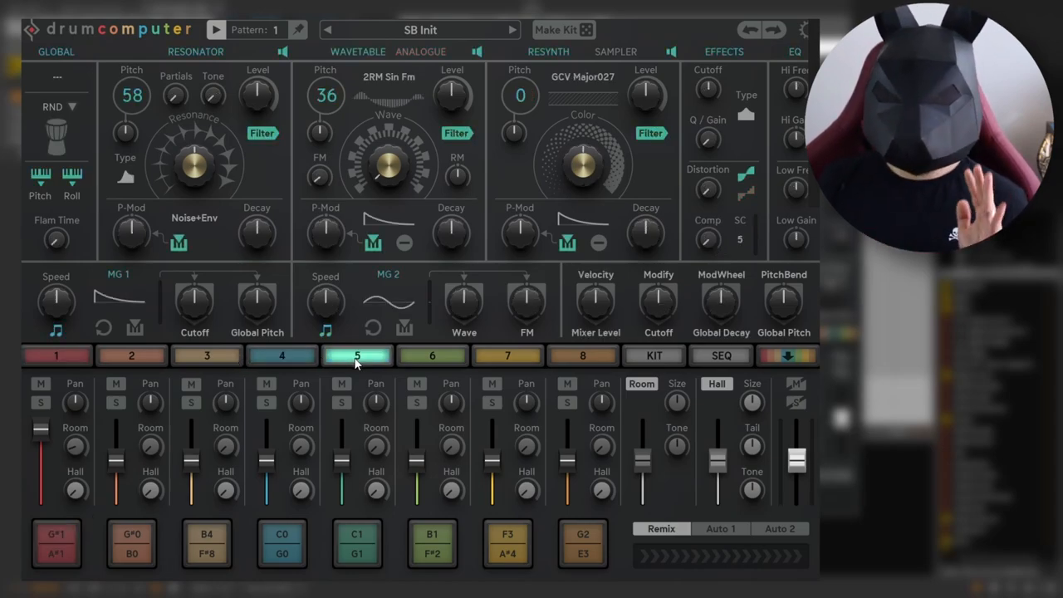
{"action": "mouse_move", "coordinate": [242, 364]}
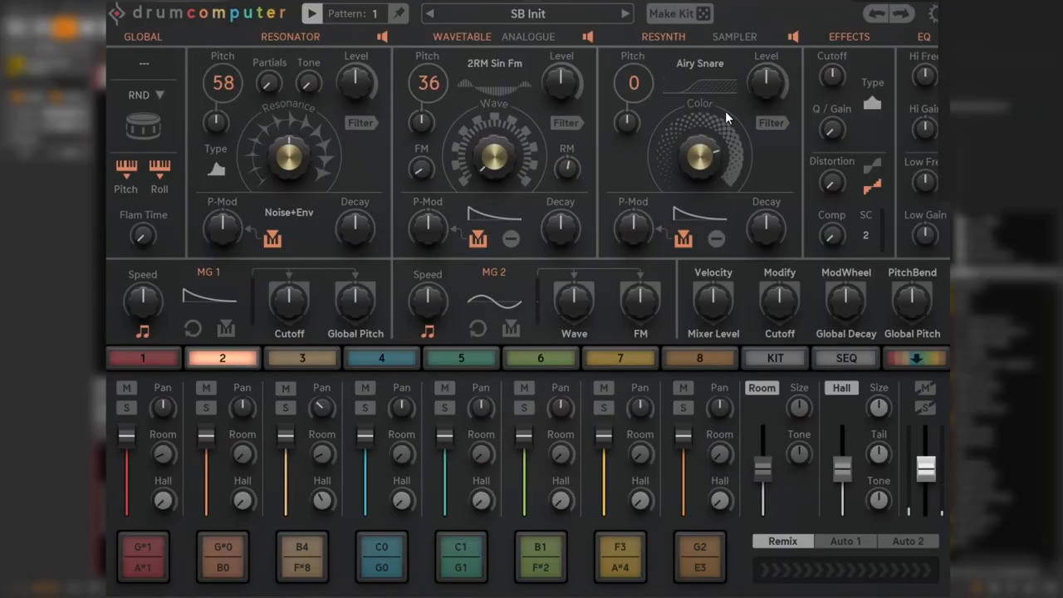
{"action": "left_click", "coordinate": [619, 358]}
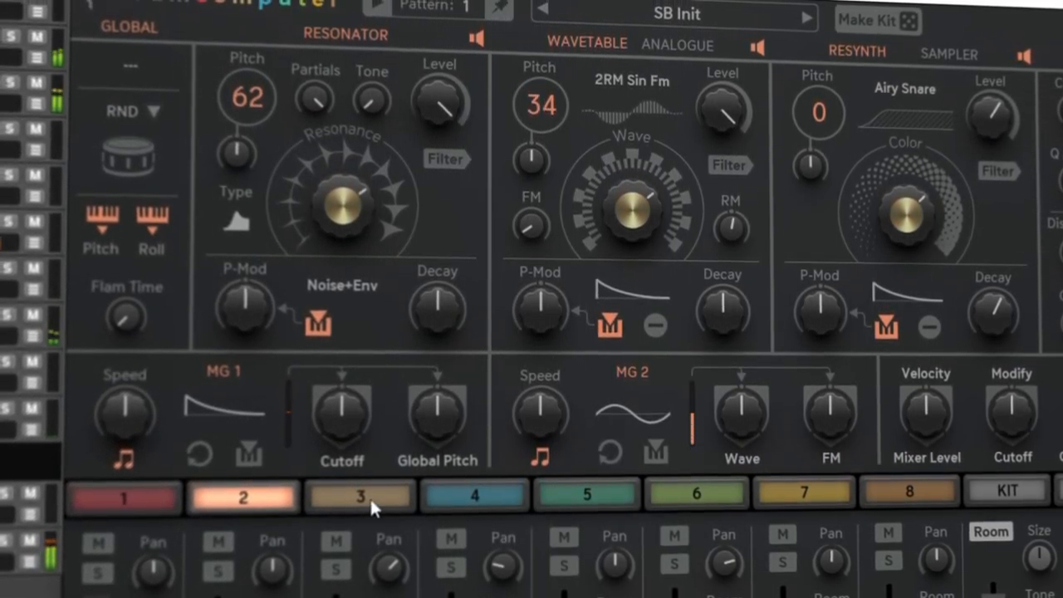
{"action": "left_click", "coordinate": [359, 495]}
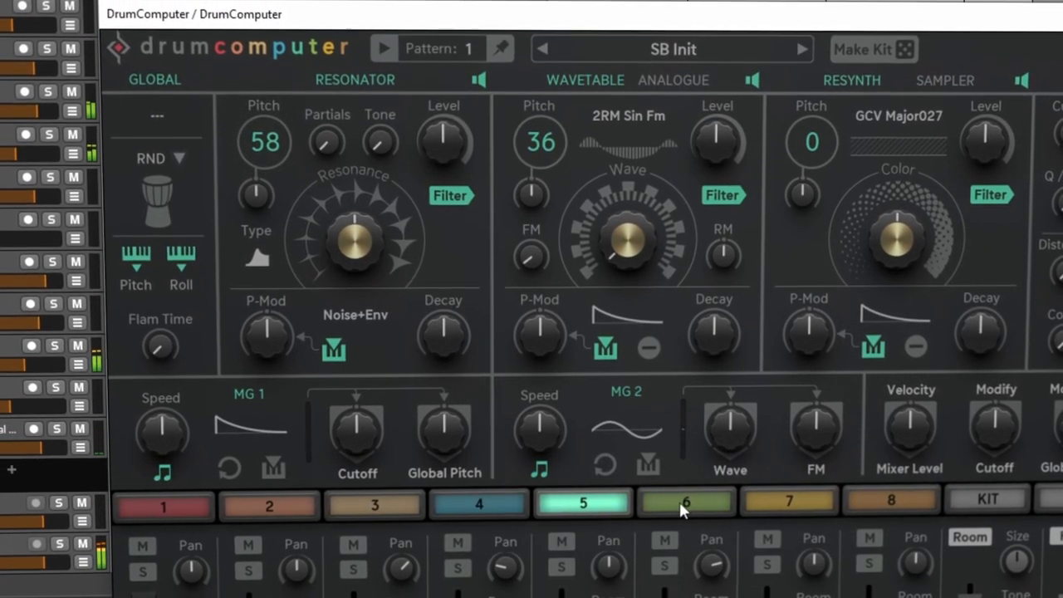
{"action": "left_click", "coordinate": [684, 505]}
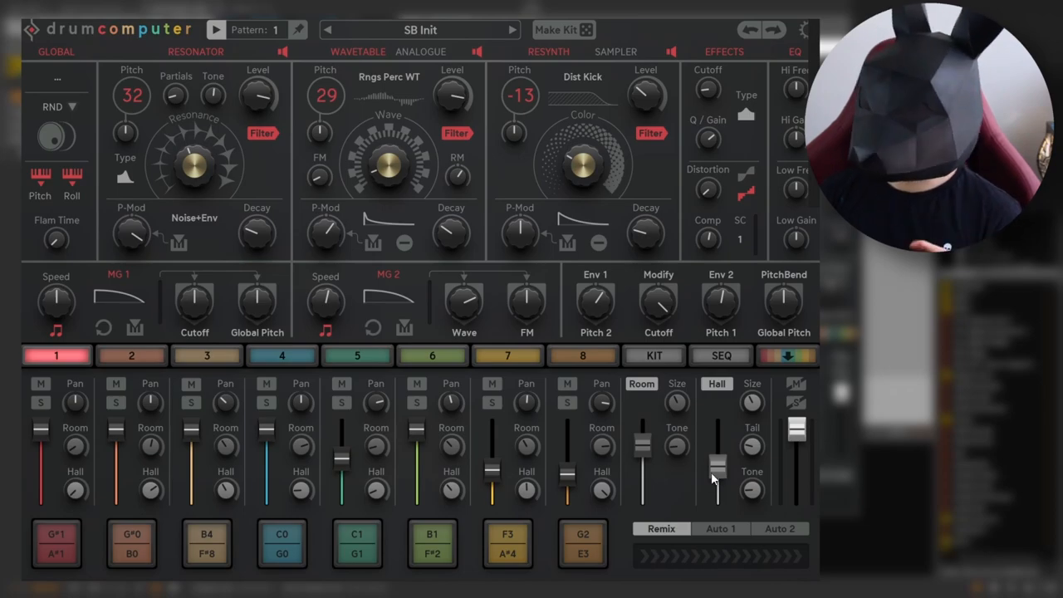
{"action": "mouse_move", "coordinate": [733, 191]}
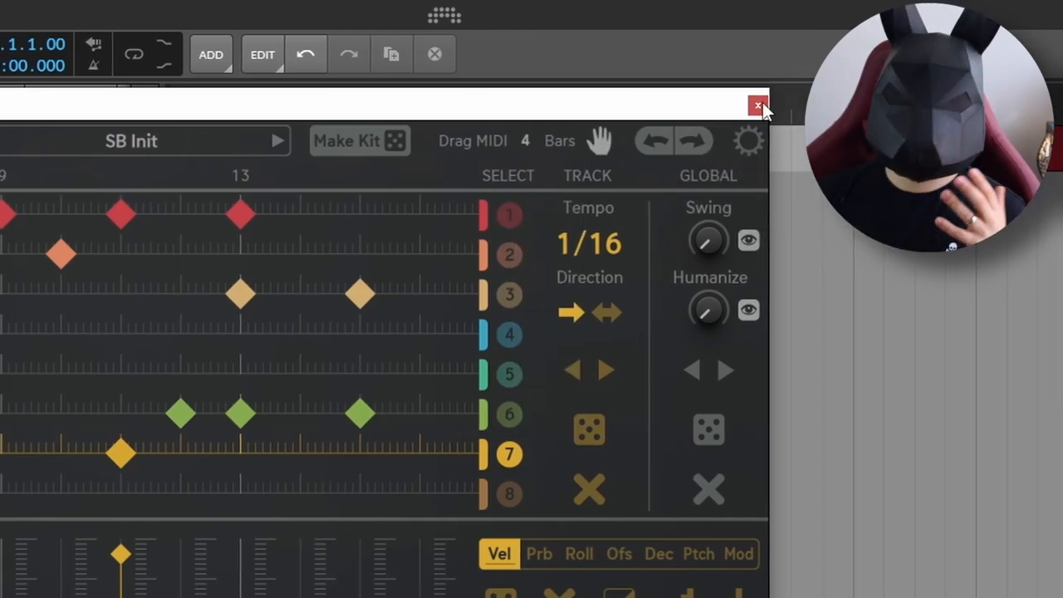
Show the step sequencer with track 1 on step 1 and two track 2 hits
{"action": "left_click", "coordinate": [758, 106]}
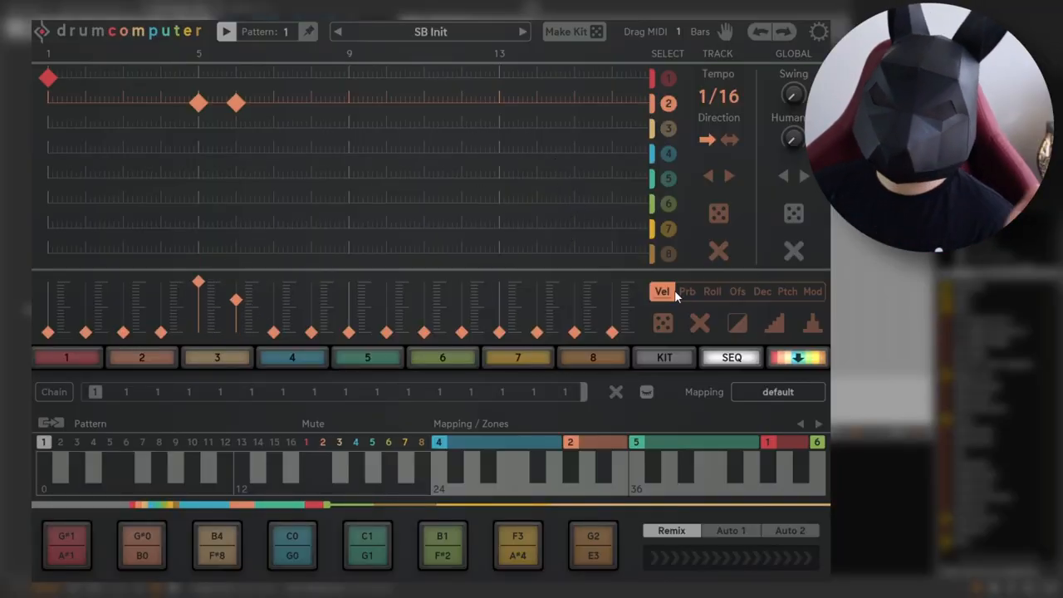
Step through track 2's Prb, Dec and Mod lanes, then dice-fill it with random steps and velocities
{"action": "left_click", "coordinate": [688, 291]}
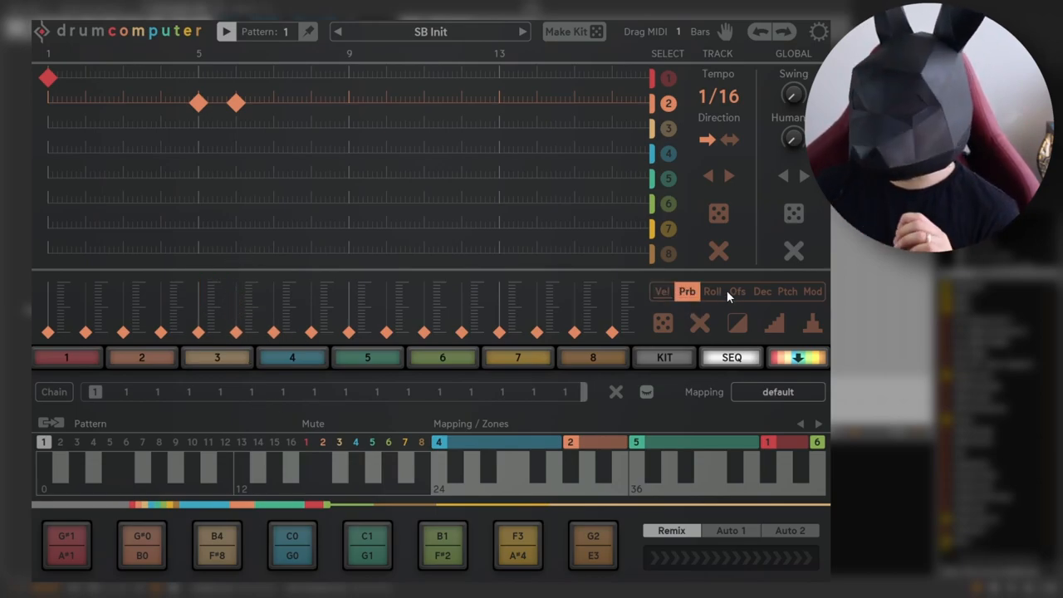
{"action": "left_click", "coordinate": [760, 293]}
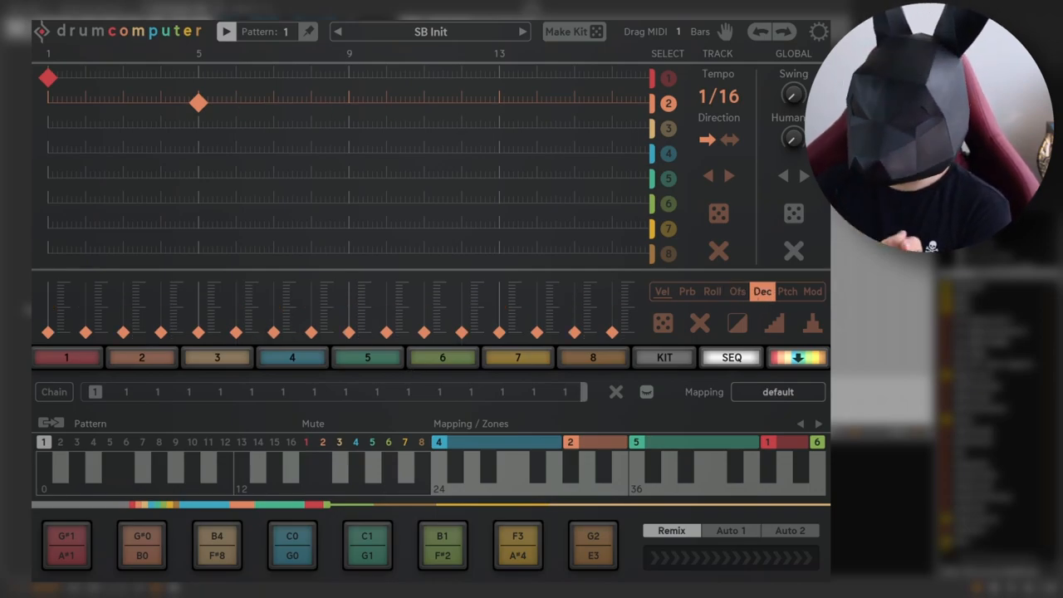
{"action": "left_click", "coordinate": [813, 293]}
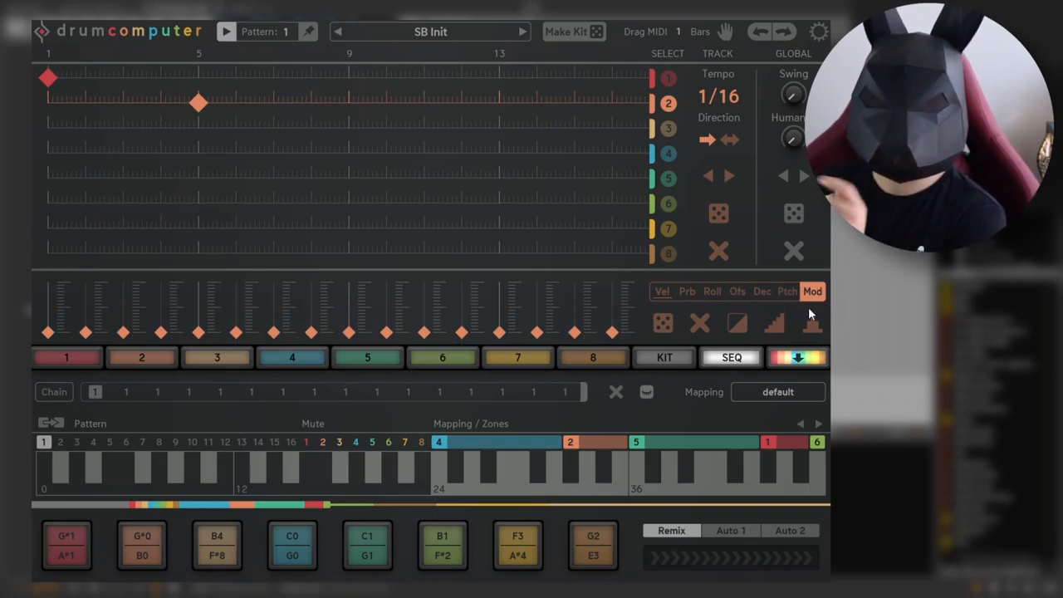
{"action": "left_click", "coordinate": [661, 293]}
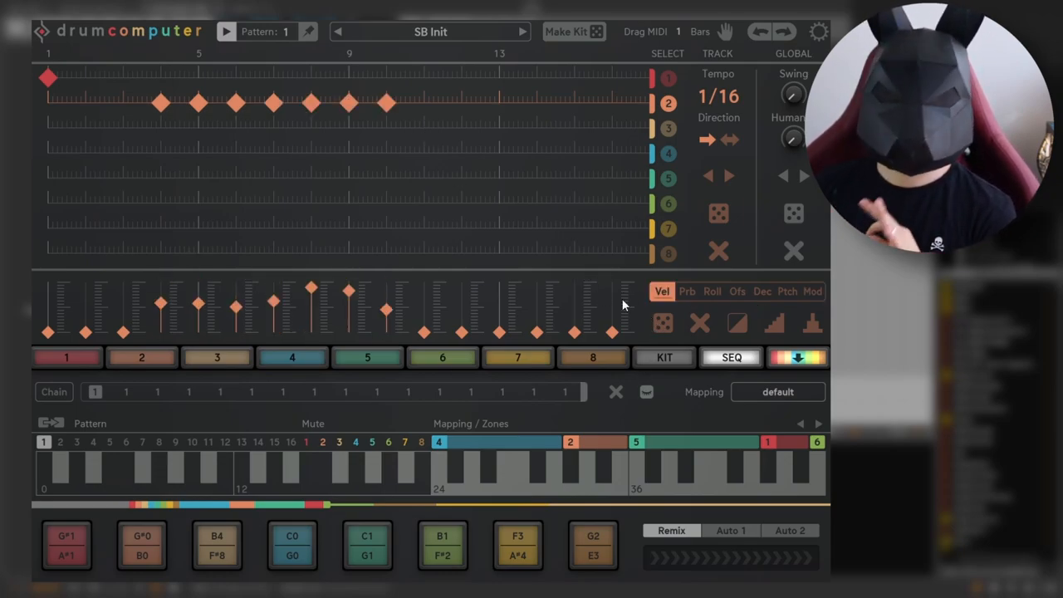
Randomize track 2's per-step timing offsets in the Ofs lane so hits land off the grid
{"action": "left_click", "coordinate": [738, 292]}
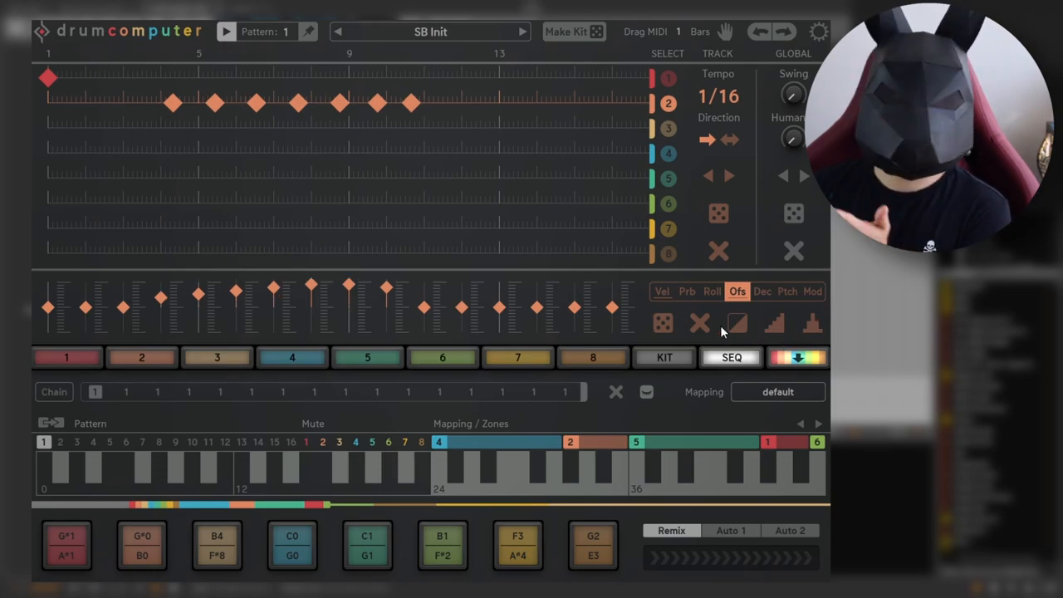
{"action": "left_click", "coordinate": [665, 322]}
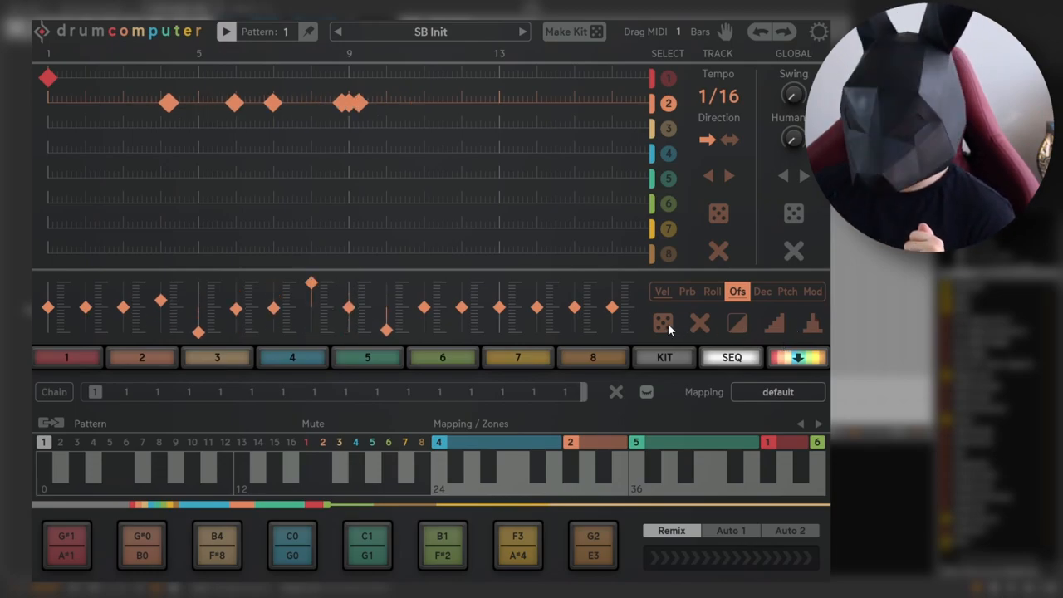
{"action": "left_click", "coordinate": [661, 292]}
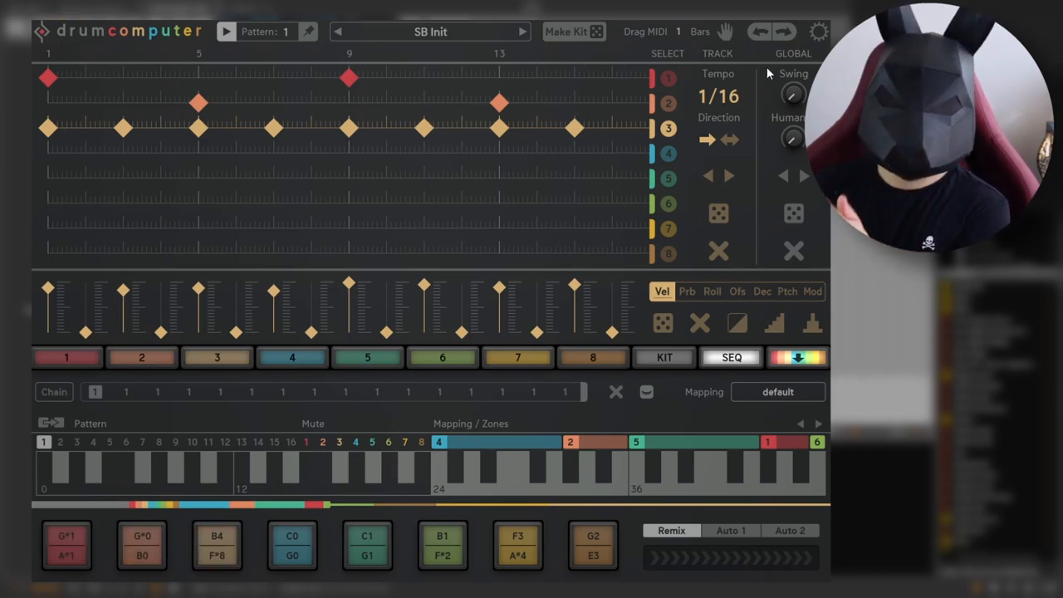
{"action": "mouse_move", "coordinate": [731, 239]}
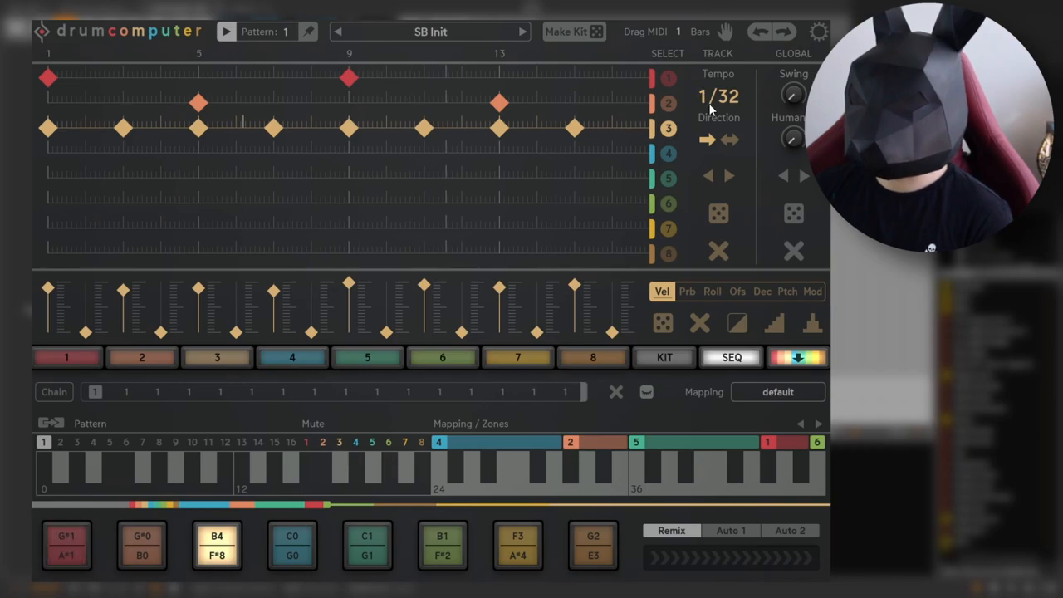
Switch track 3's step rate from 1/32 through 1/16T and 1/4T and back to 1/16
{"action": "left_click", "coordinate": [717, 96]}
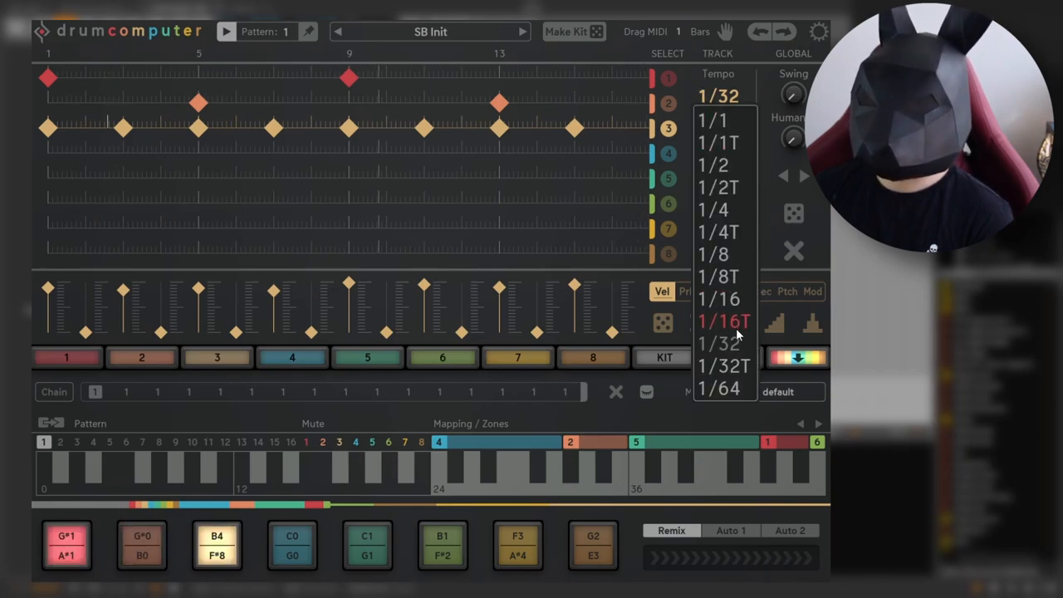
{"action": "left_click", "coordinate": [723, 322]}
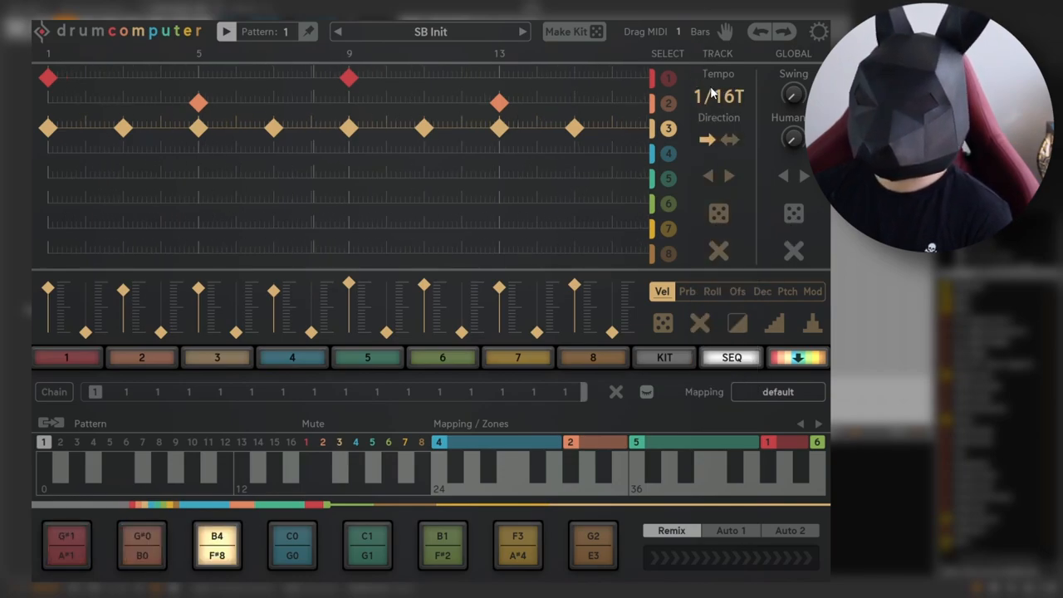
{"action": "left_click", "coordinate": [718, 94]}
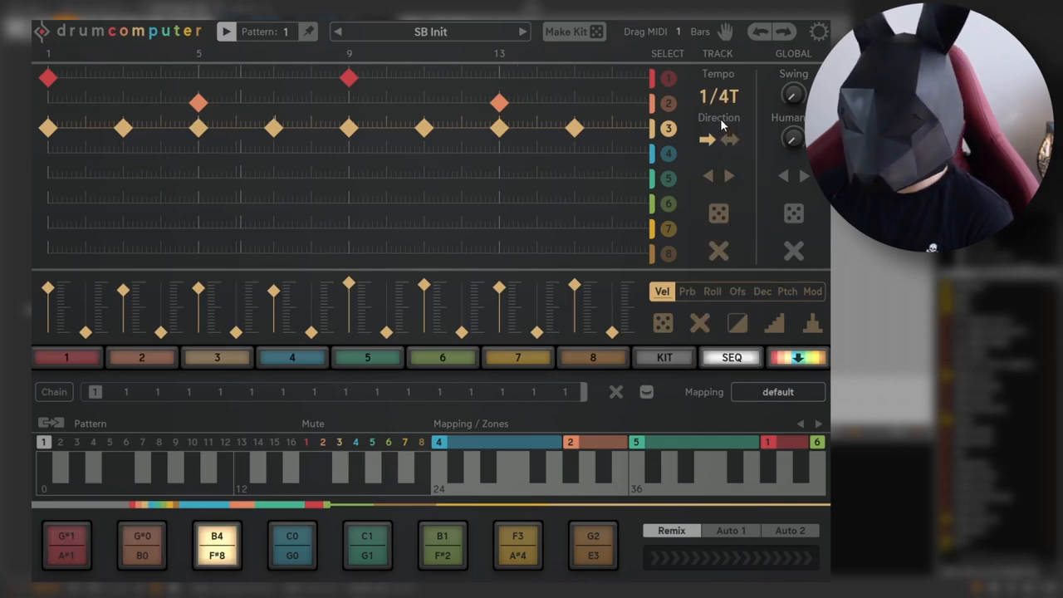
{"action": "left_click", "coordinate": [718, 94]}
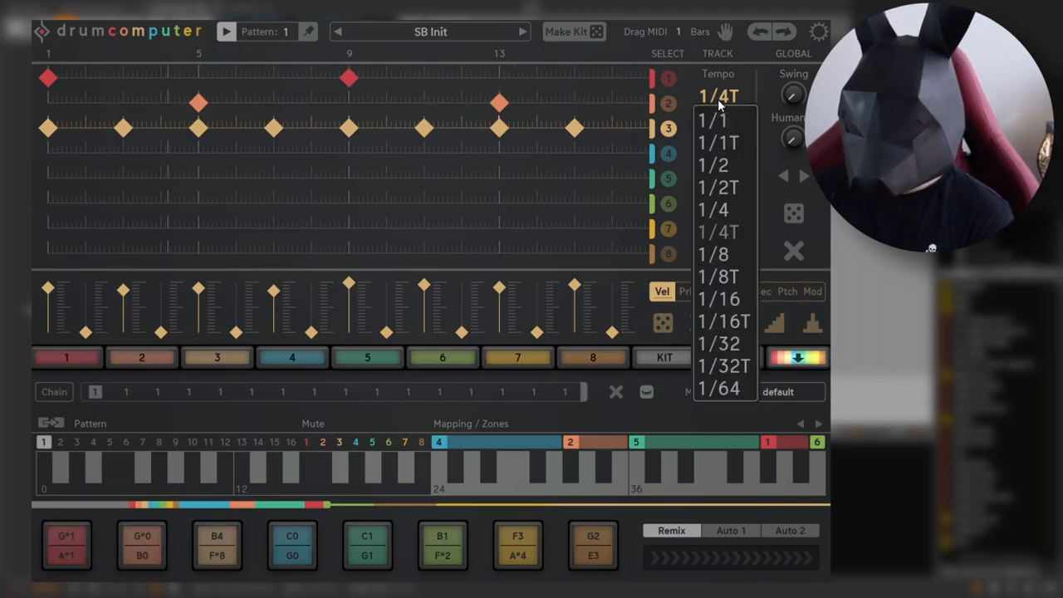
{"action": "left_click", "coordinate": [713, 254]}
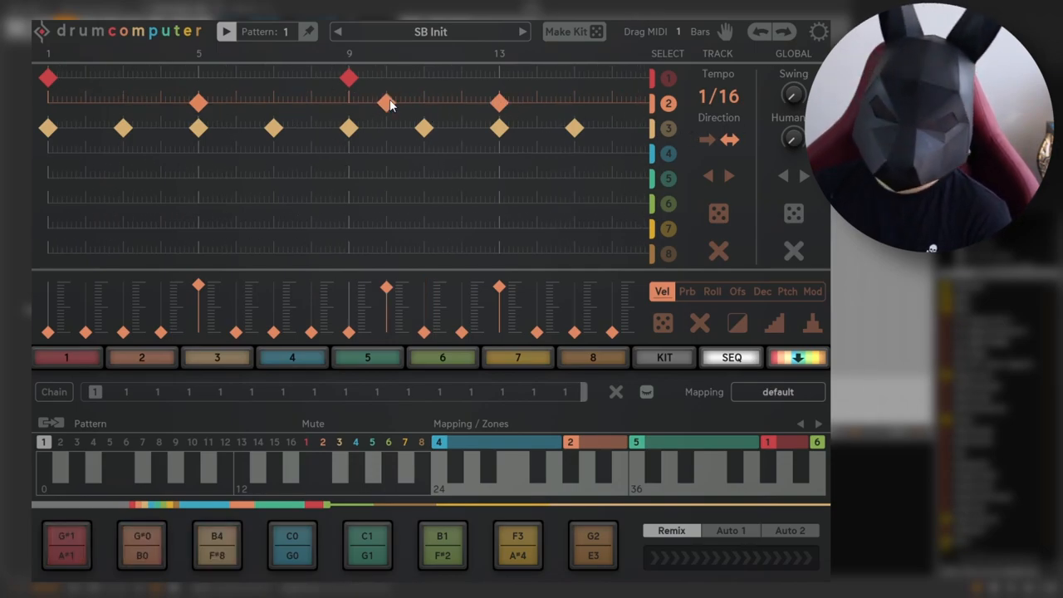
{"action": "mouse_move", "coordinate": [611, 163]}
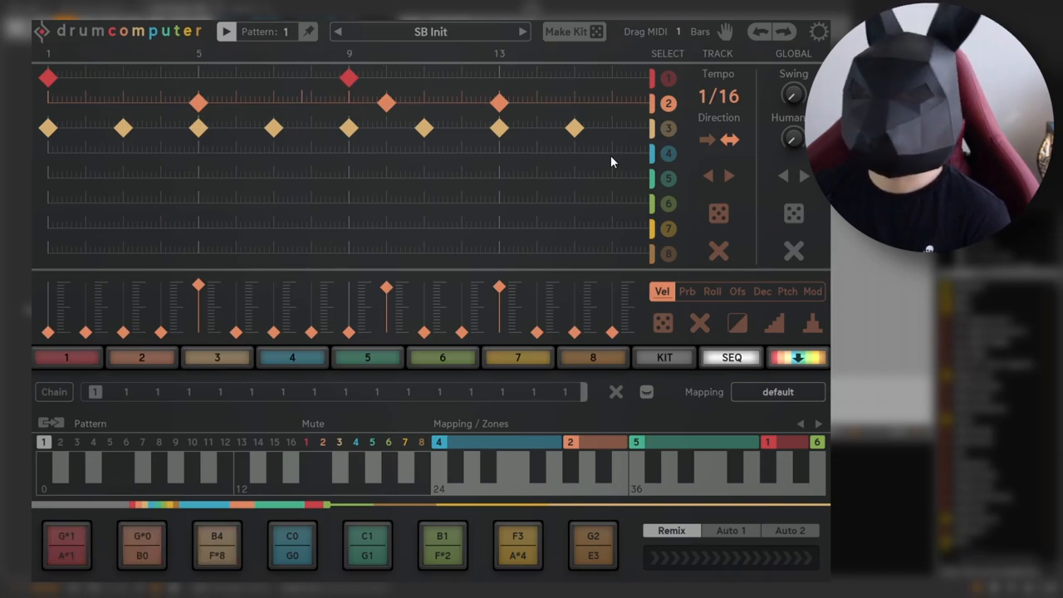
{"action": "mouse_move", "coordinate": [710, 186]}
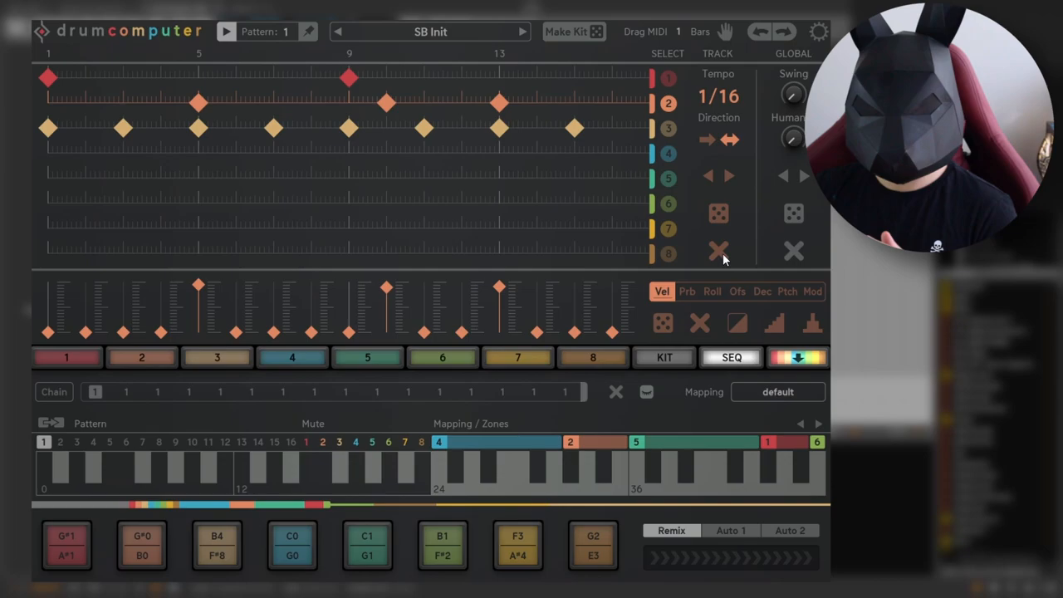
{"action": "mouse_move", "coordinate": [724, 224]}
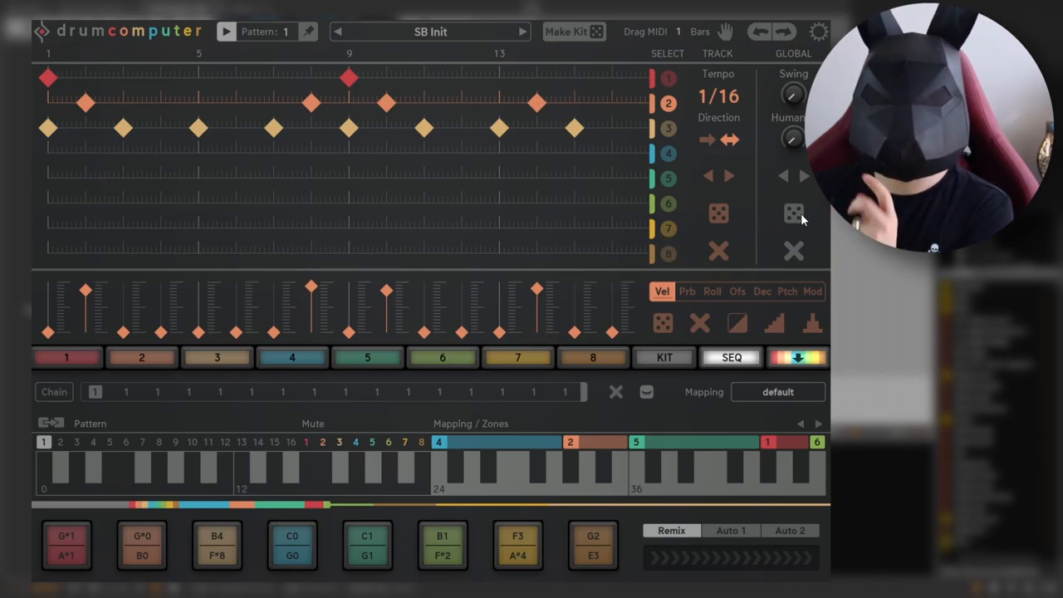
Randomize the step patterns on all eight tracks with the Global dice, several times
{"action": "left_click", "coordinate": [794, 212]}
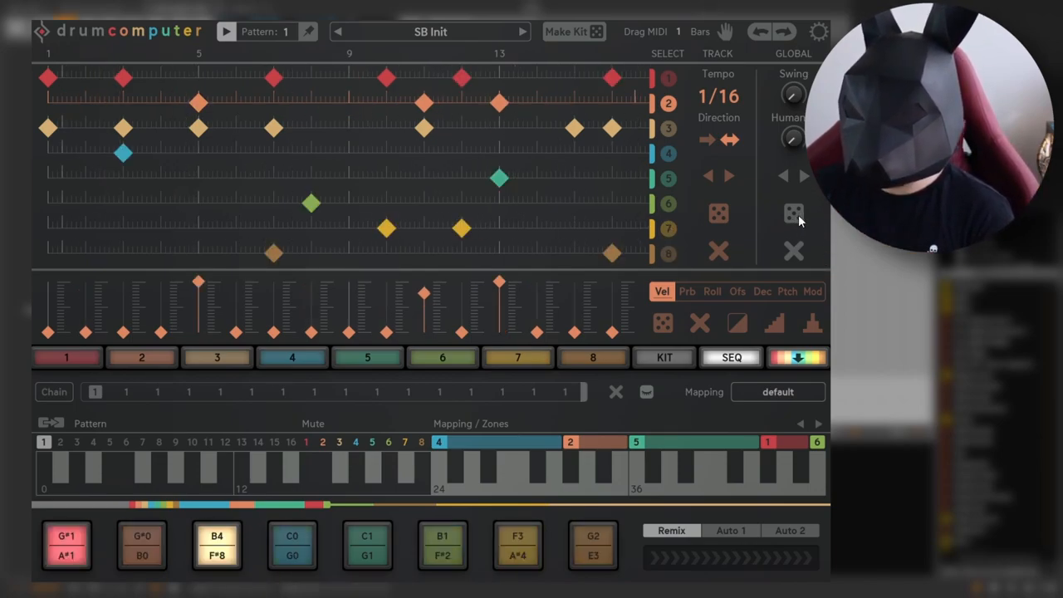
{"action": "left_click", "coordinate": [794, 213]}
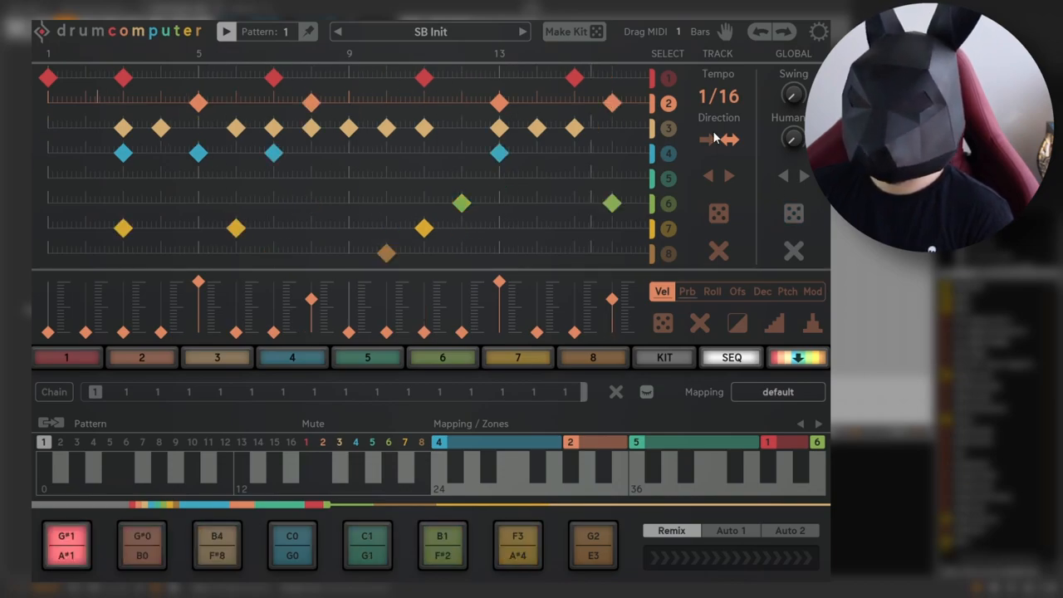
{"action": "left_click", "coordinate": [708, 139]}
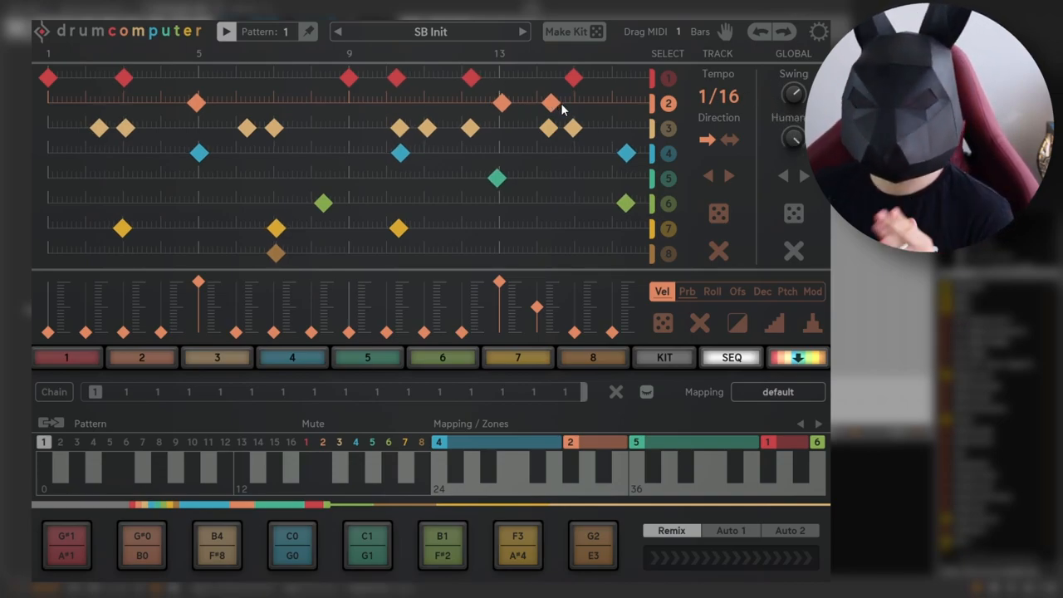
{"action": "mouse_move", "coordinate": [593, 126]}
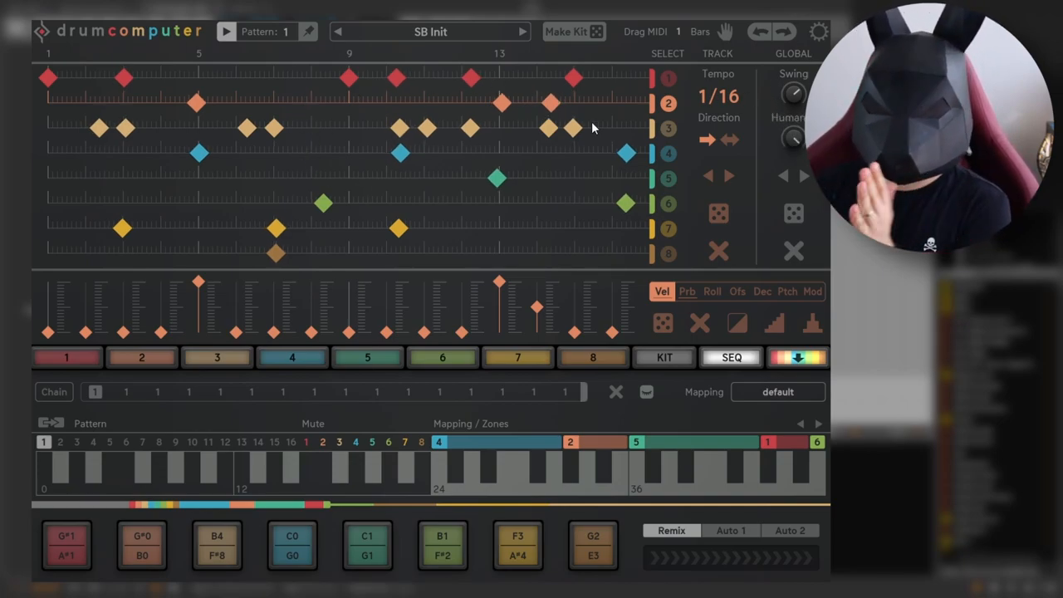
{"action": "mouse_move", "coordinate": [513, 282]}
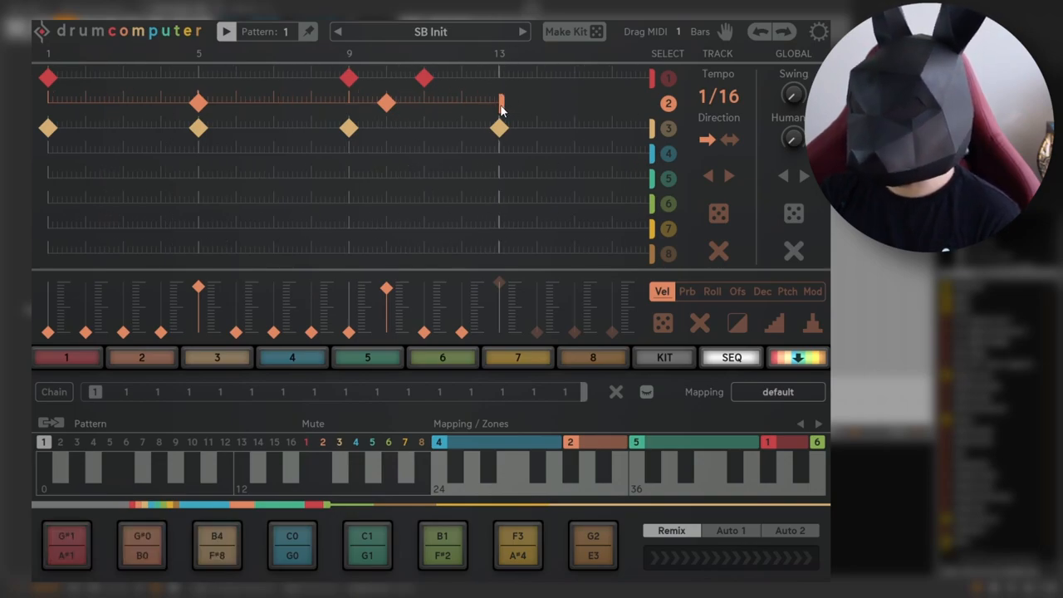
Move track 2's end marker so it loops at a shorter length
{"action": "left_click", "coordinate": [500, 103]}
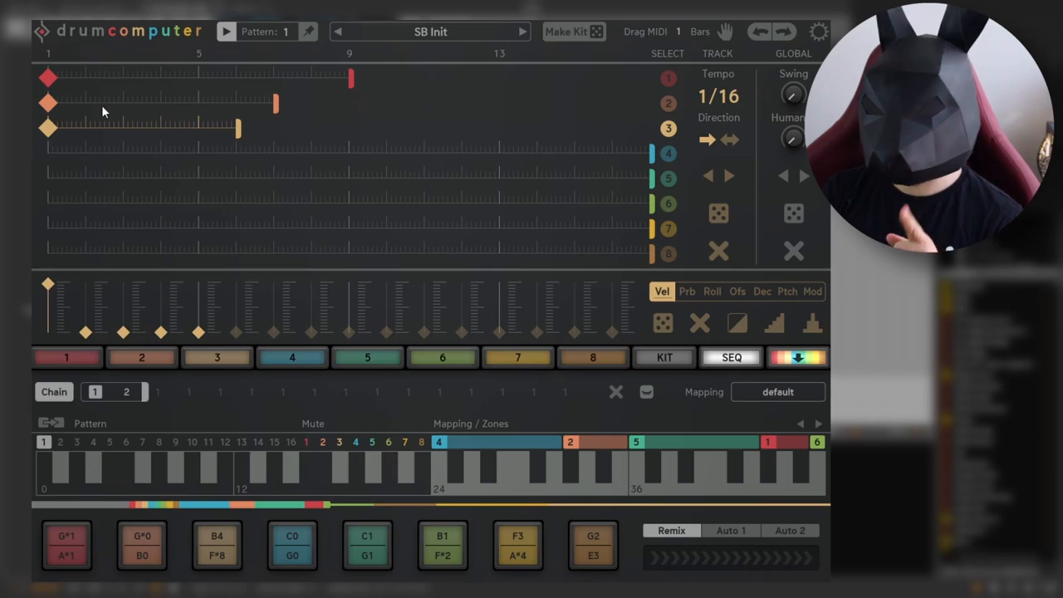
{"action": "mouse_move", "coordinate": [165, 371]}
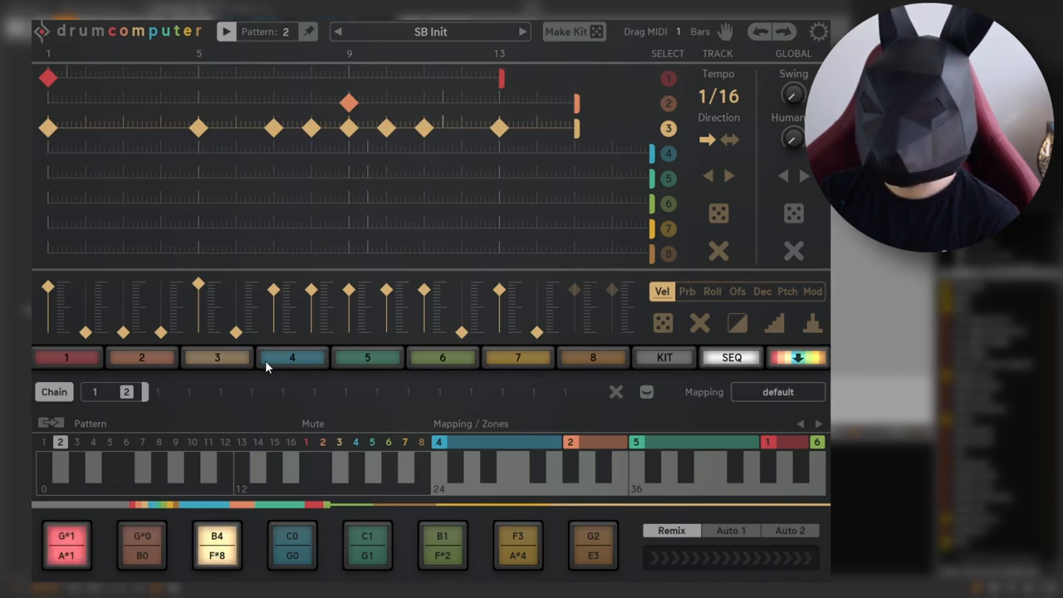
Extend the chain so pattern 2 plays after pattern 1
{"action": "left_click", "coordinate": [93, 392]}
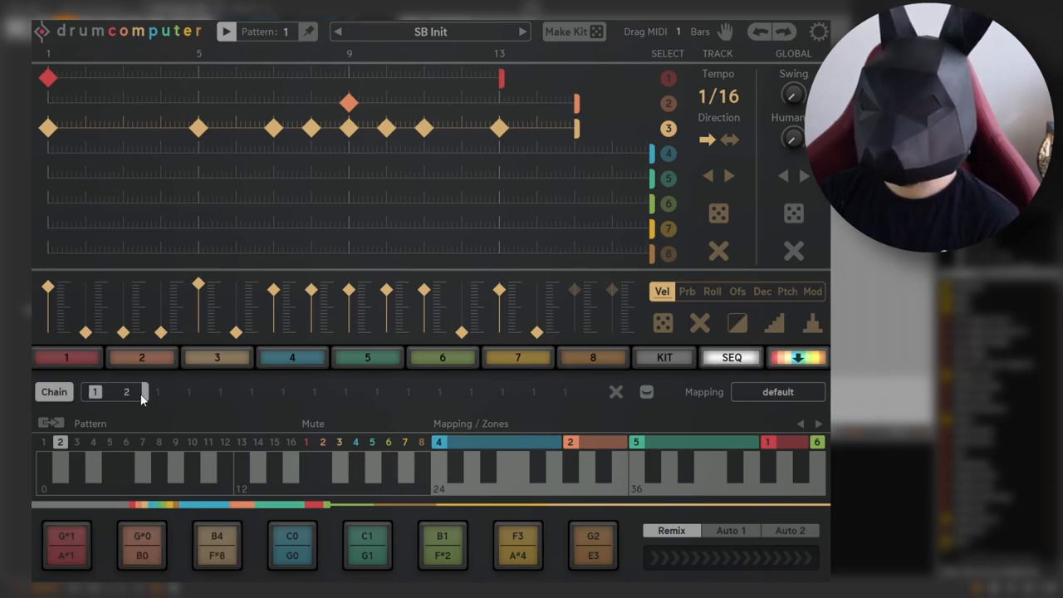
{"action": "left_click", "coordinate": [127, 392]}
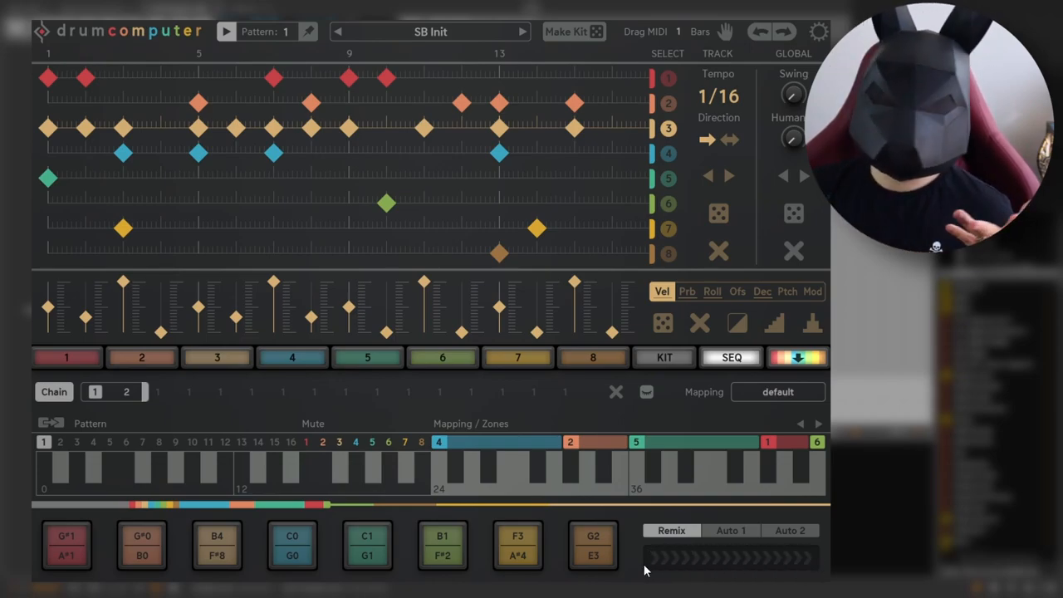
Apply a Remix variation to pattern 1 from the remix strip
{"action": "left_click", "coordinate": [731, 530]}
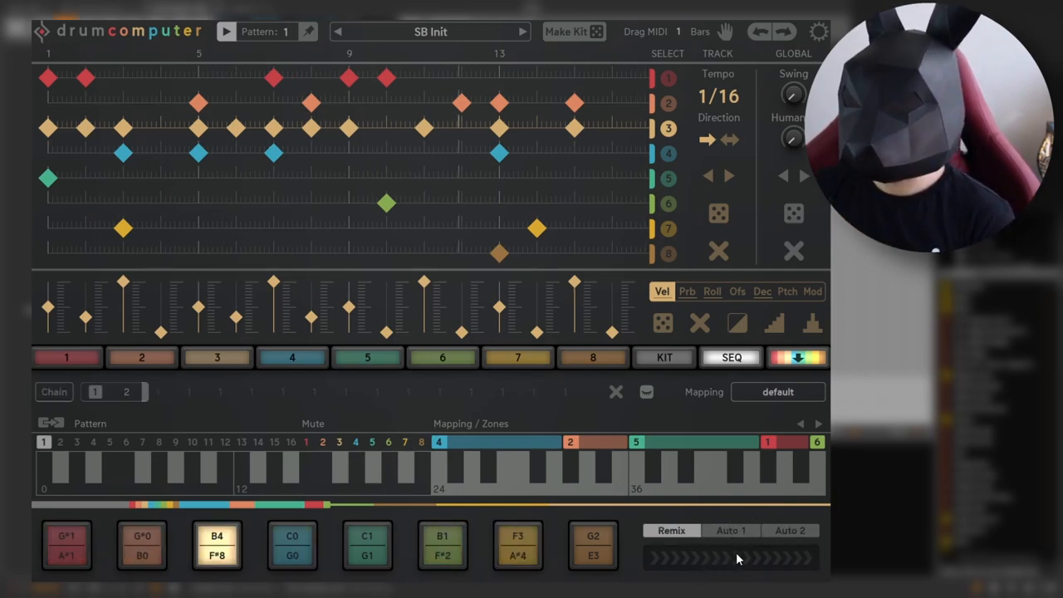
{"action": "mouse_move", "coordinate": [656, 564]}
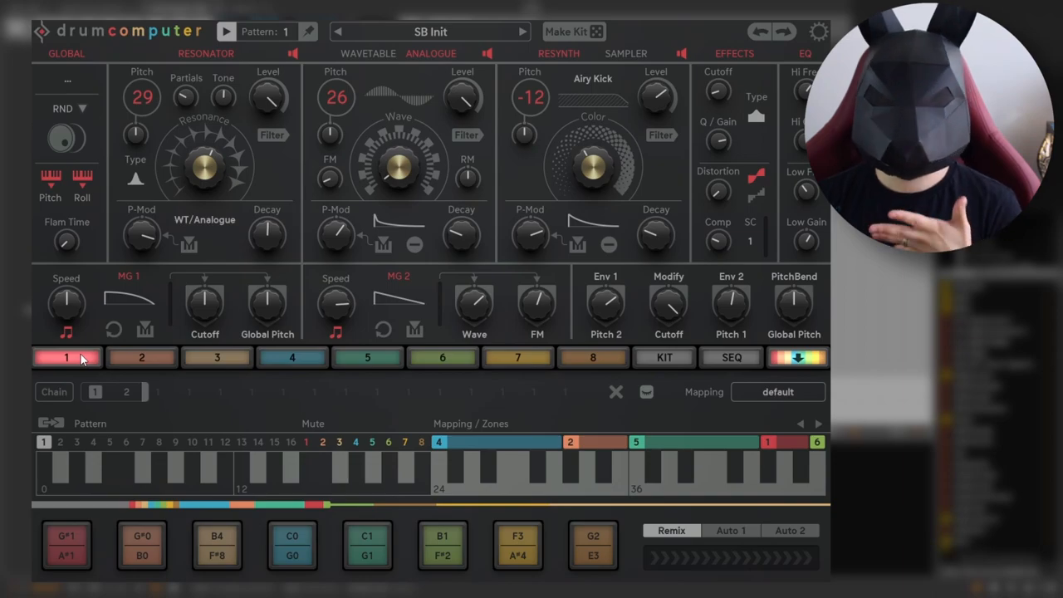
{"action": "mouse_move", "coordinate": [349, 138]}
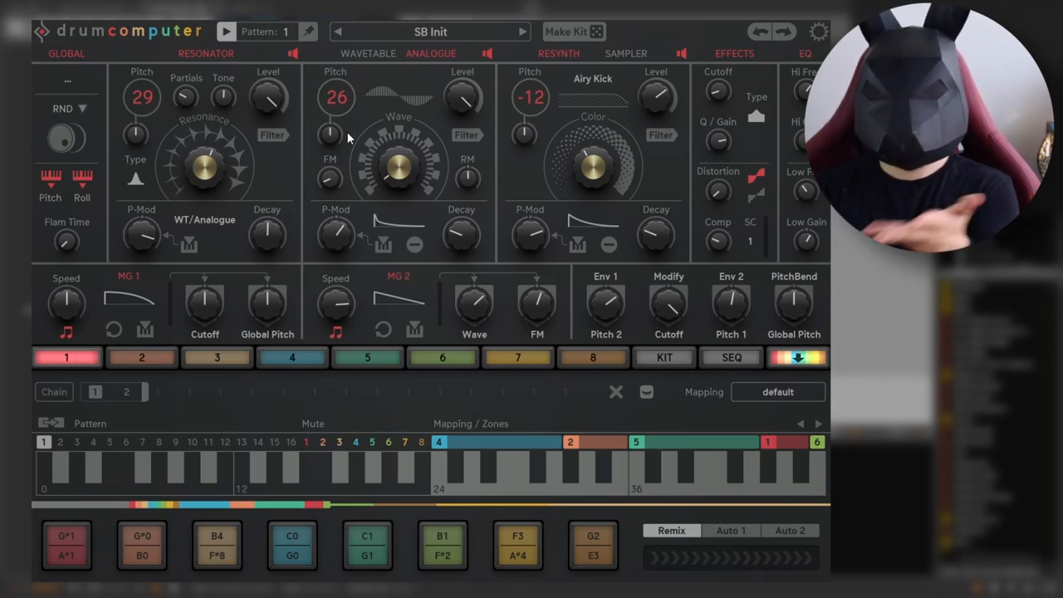
Show track 4's sound, then track 7's Exotical sound in the editor
{"action": "left_click", "coordinate": [292, 357]}
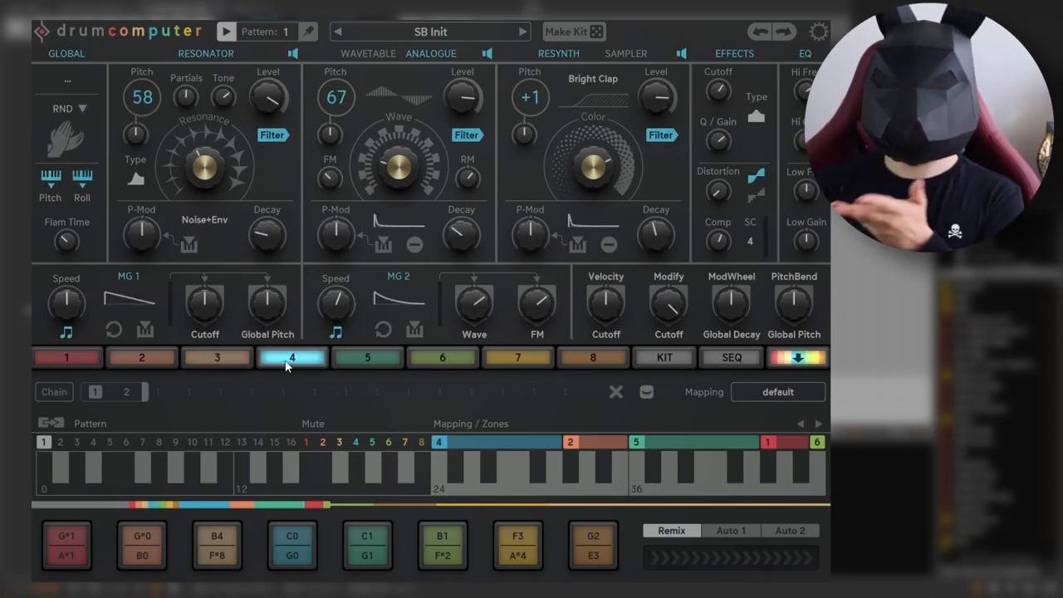
{"action": "left_click", "coordinate": [519, 357]}
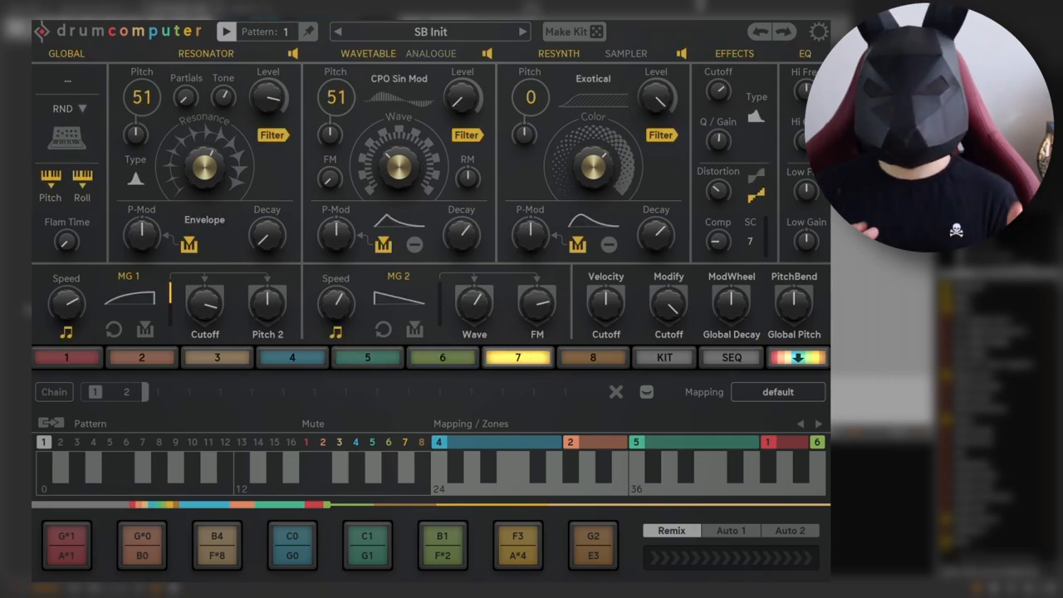